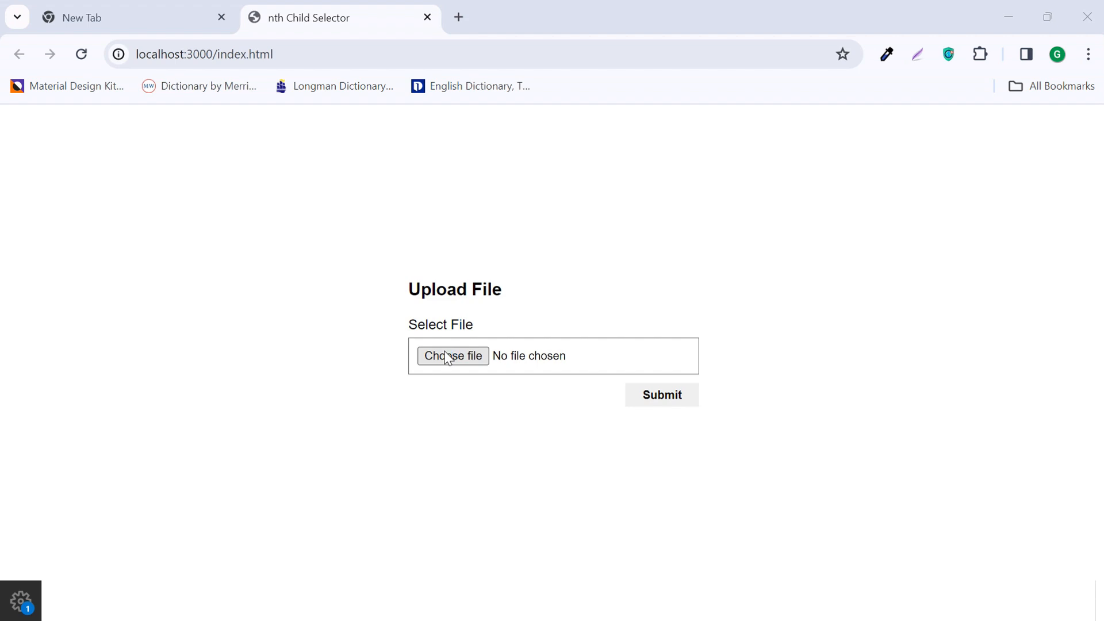
Add accept=".pdf" to the file input and confirm Chrome's picker shows only PDFs.
left_click(452, 356)
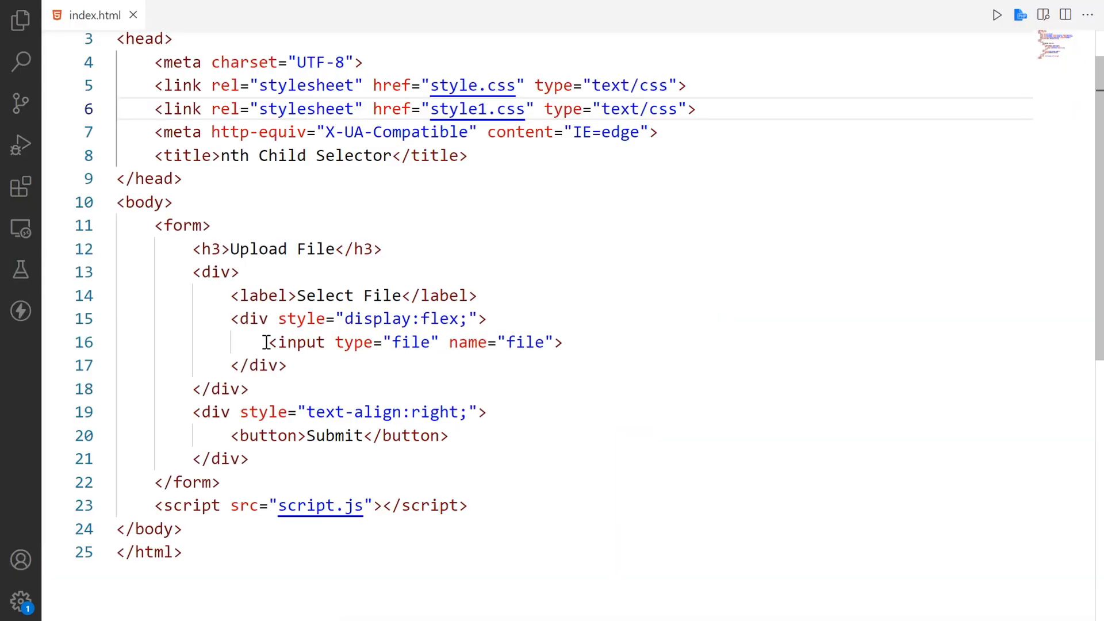
type("accept=\"")
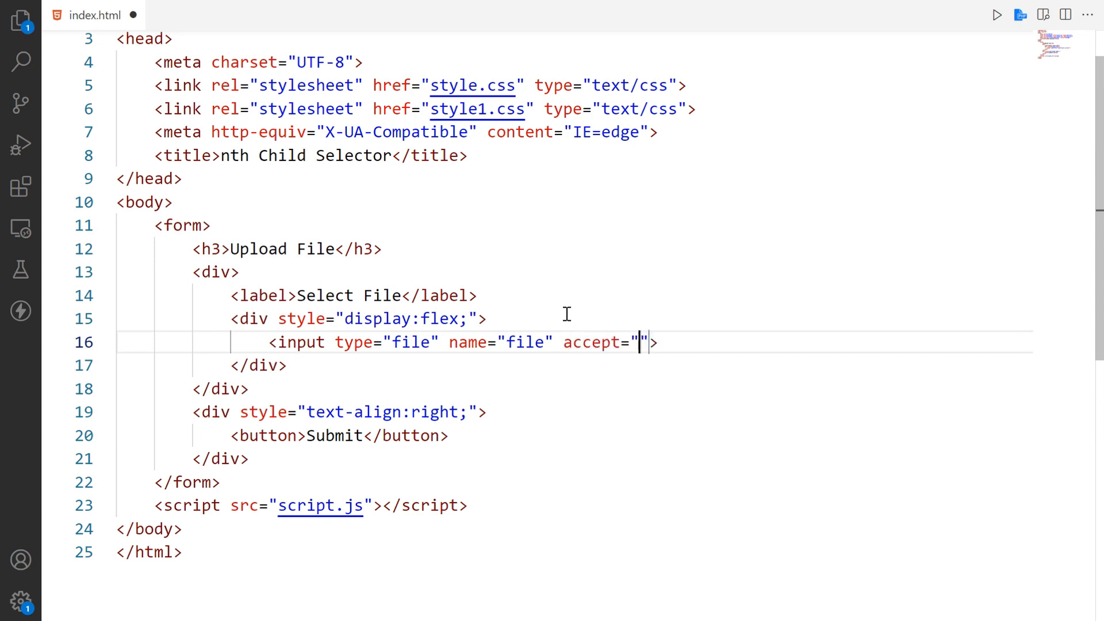
type(".")
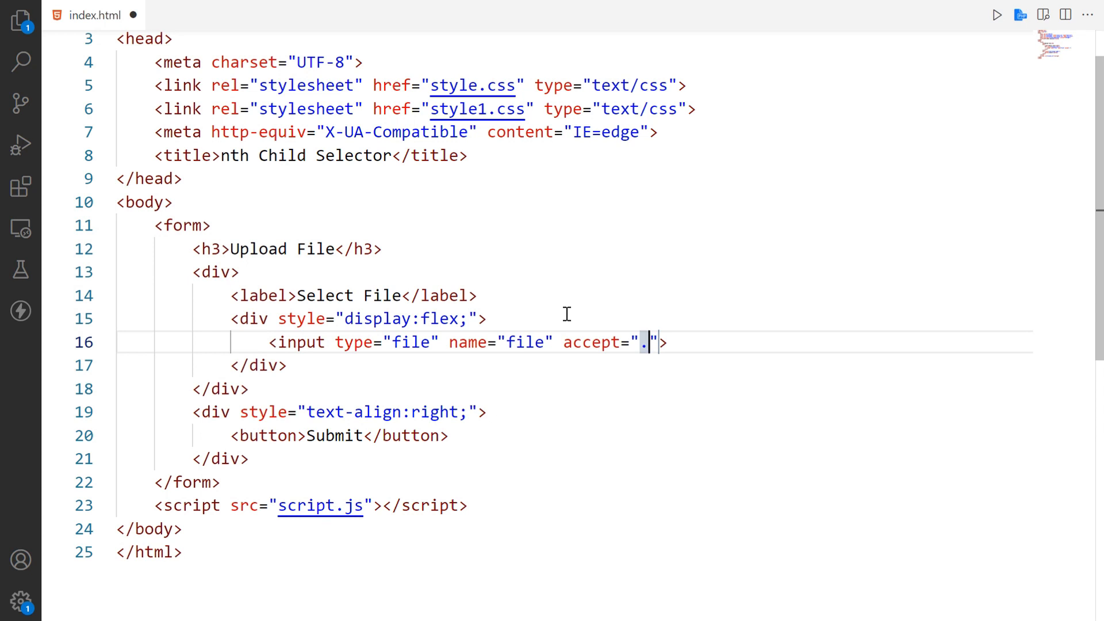
type("pdf")
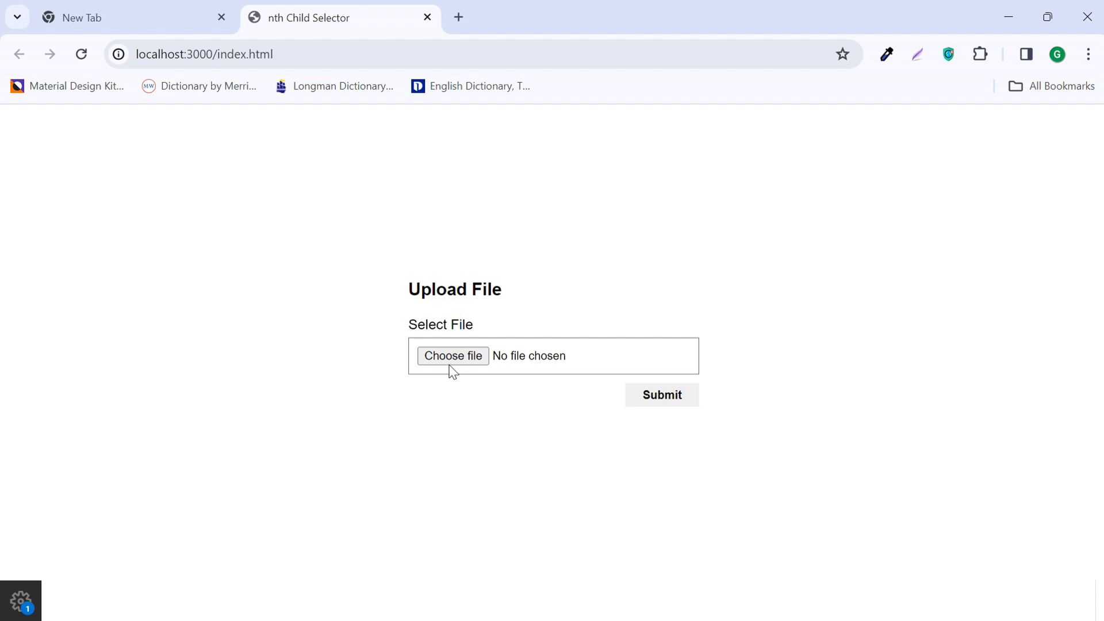
left_click(452, 355)
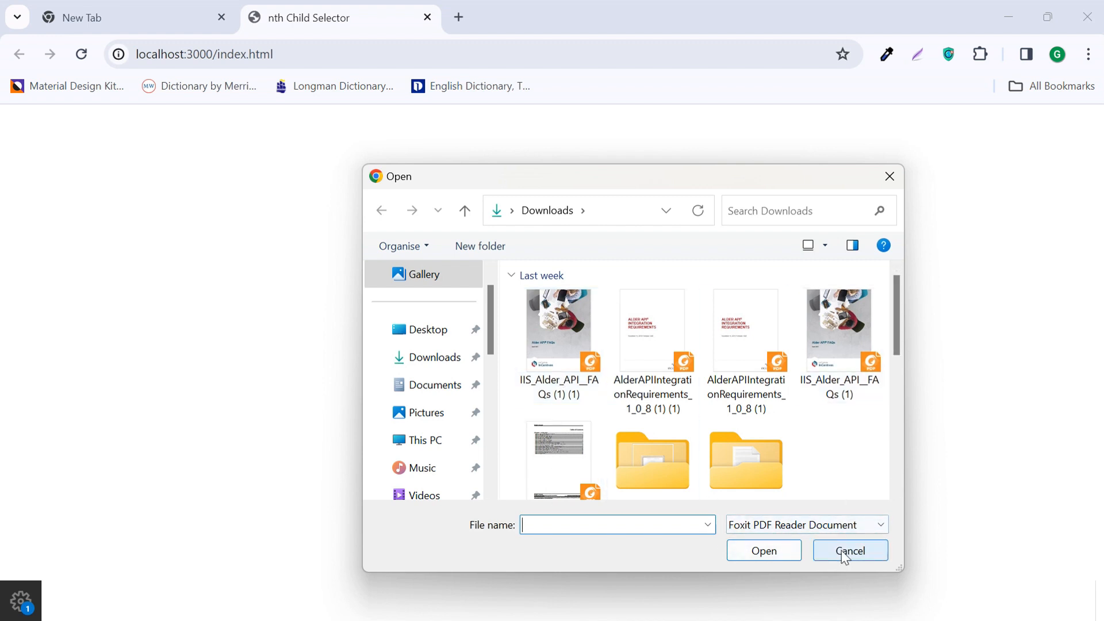
left_click(849, 551)
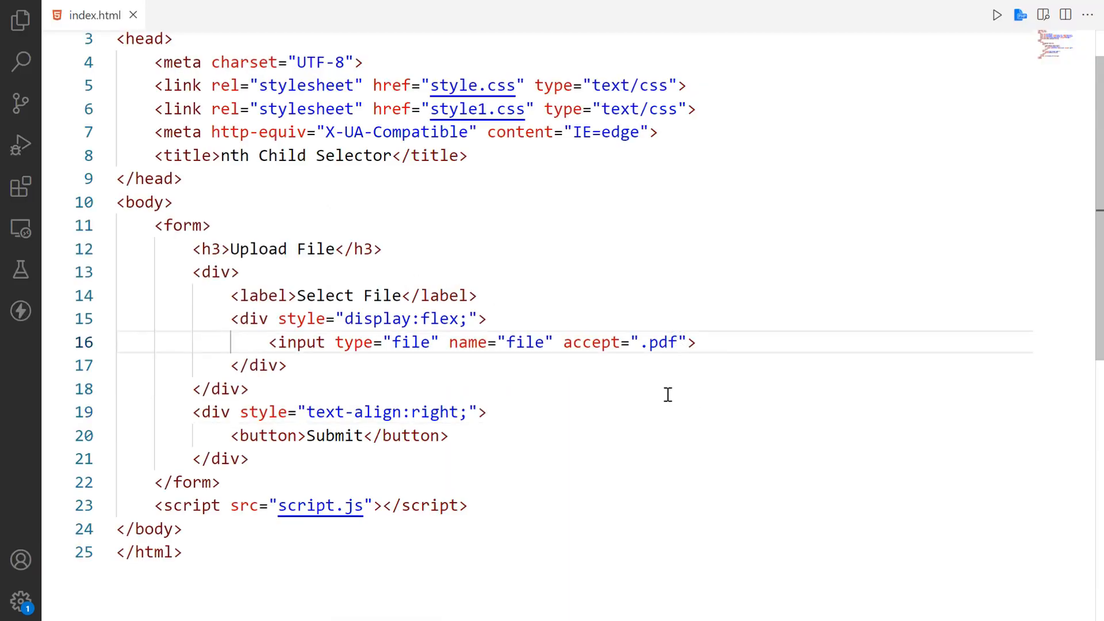
Extend accept to ".pdf, .doc, .docx", preview Word files in Chrome, then trim it to ".".
type(", .")
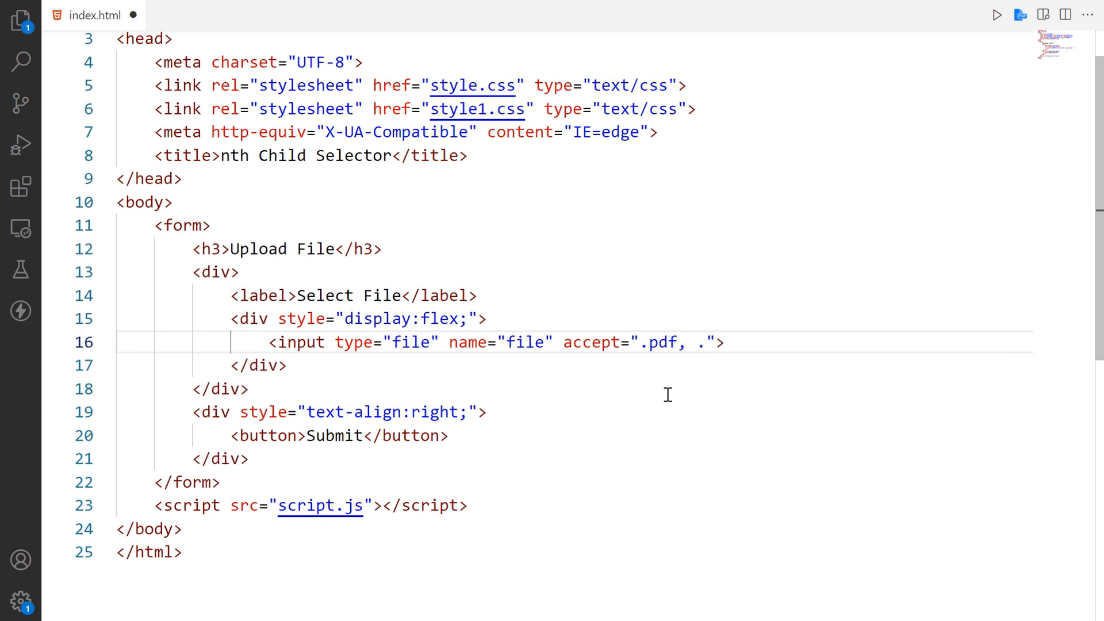
type("doc,")
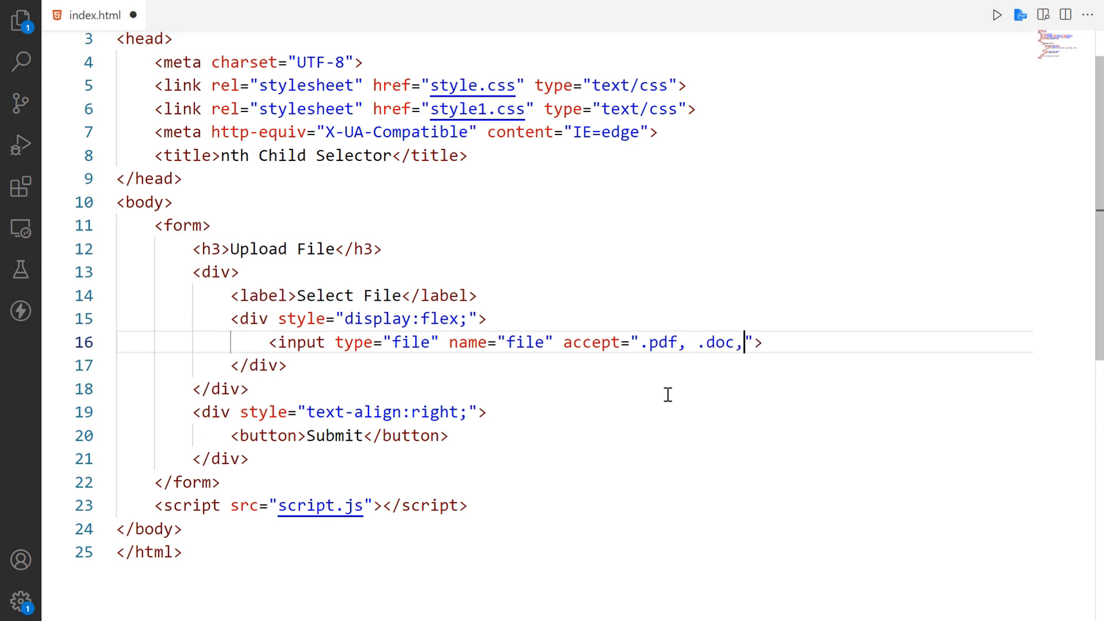
type(".do")
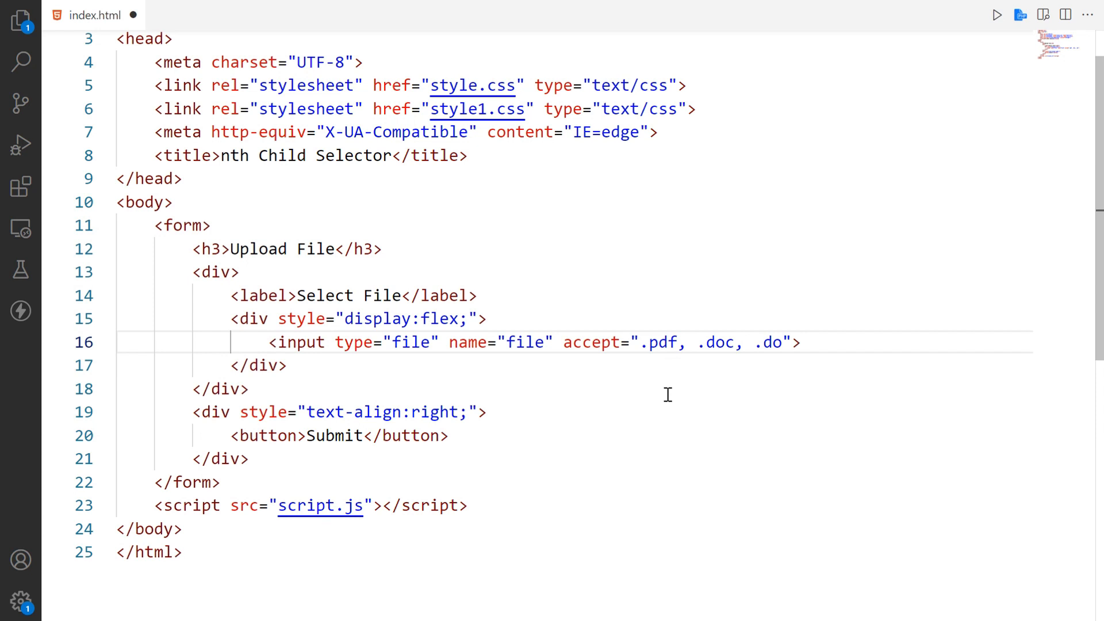
type("x")
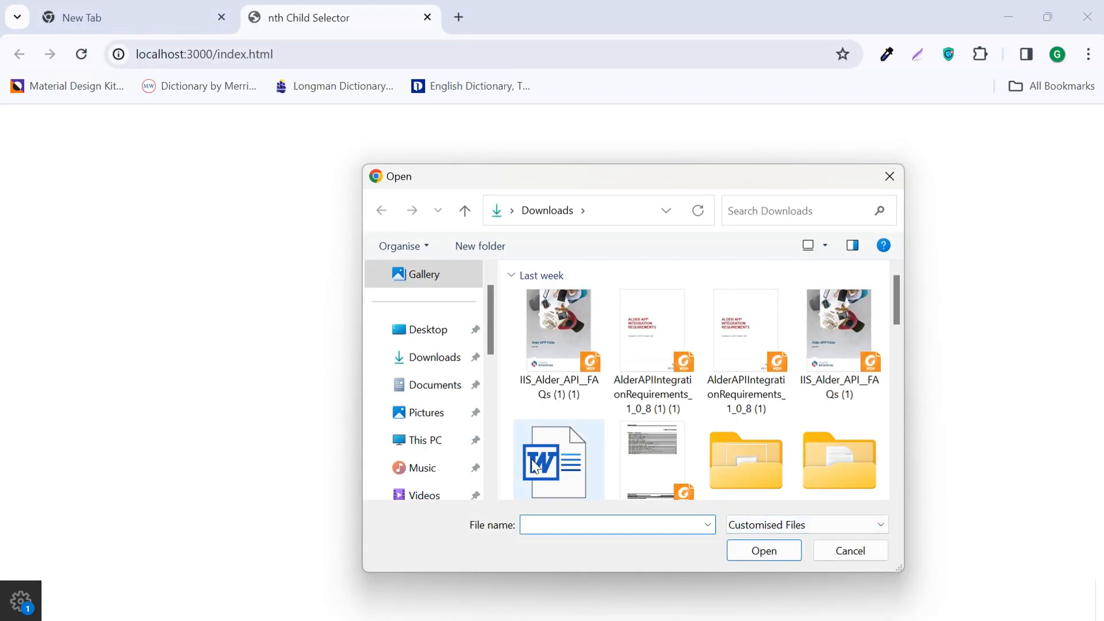
scroll("down", 3)
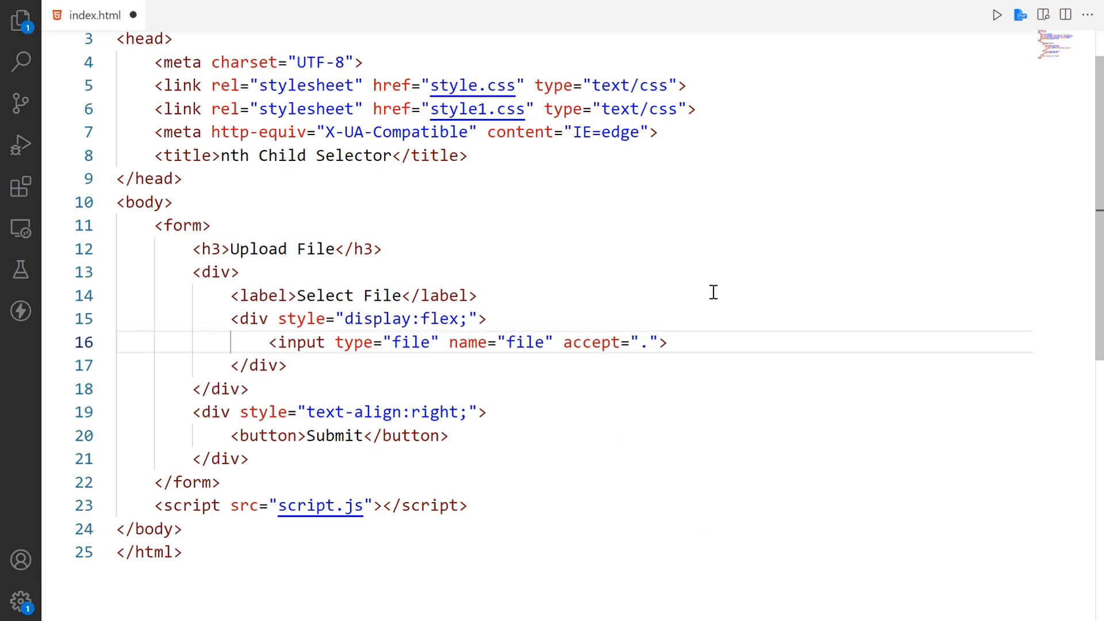
Try accept "jpg,.jpeg,.png", then switch to "image/*" and check Chrome's image-only picker.
type("jpg,.j")
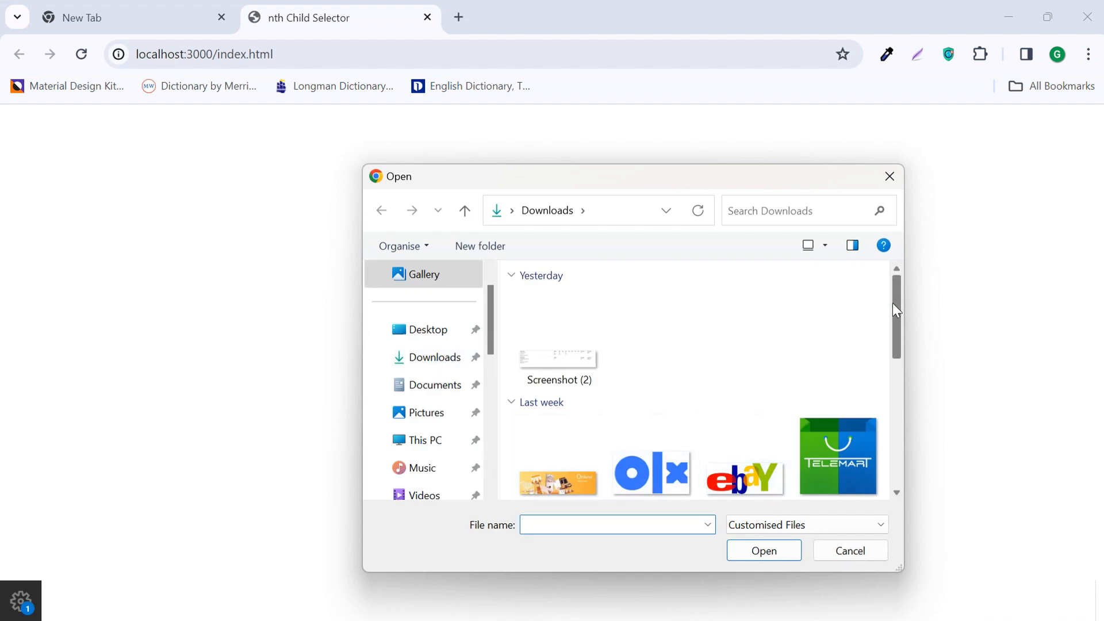
mouse_move(883, 245)
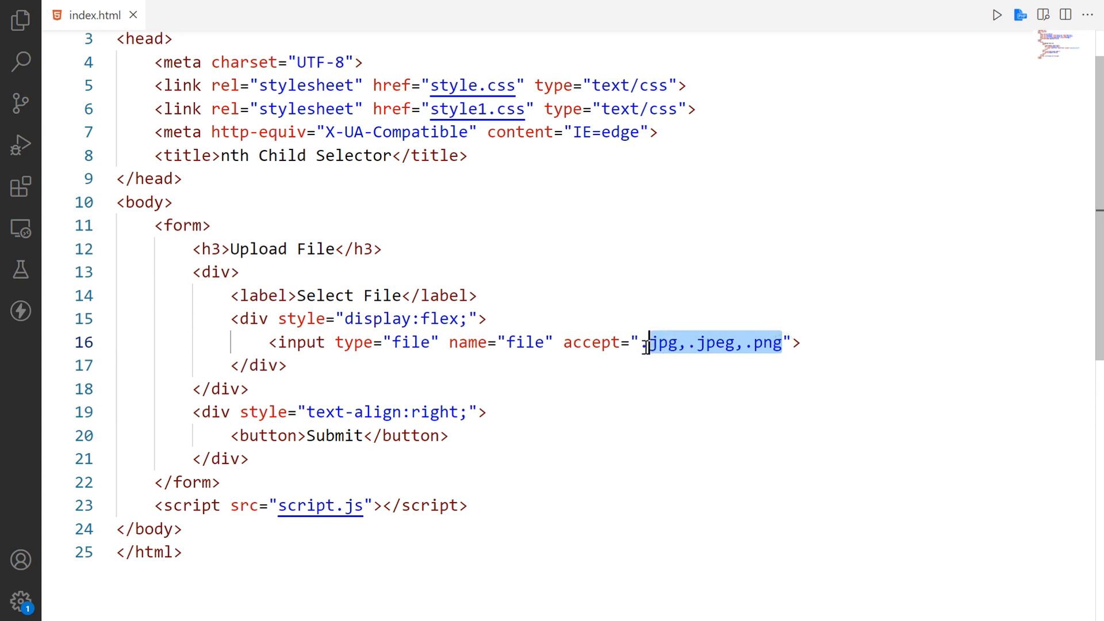
type("ima")
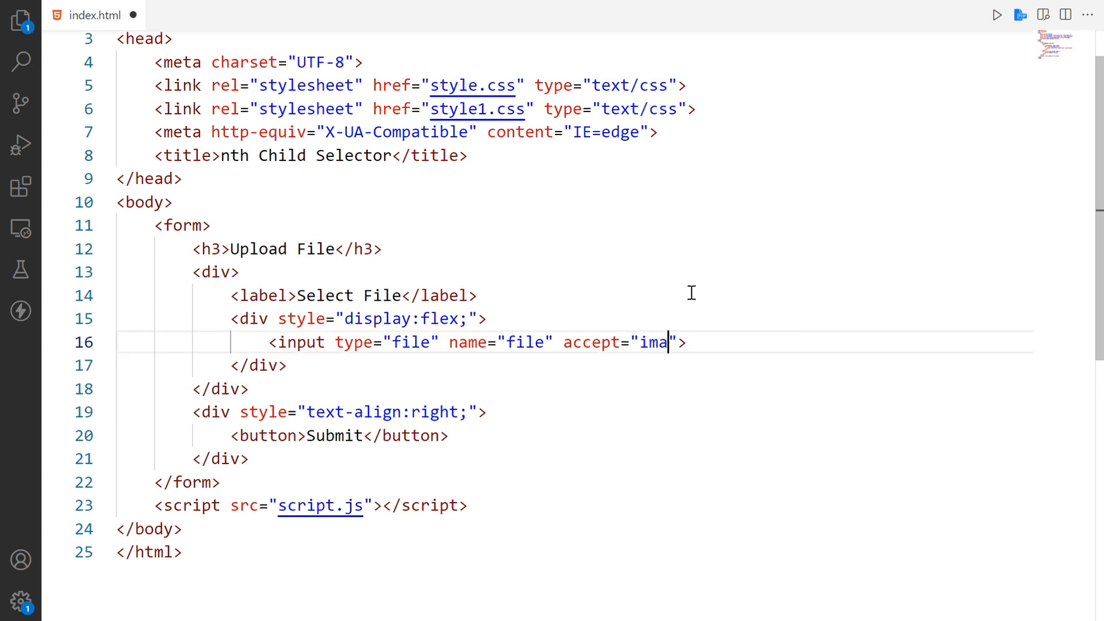
type("ge/")
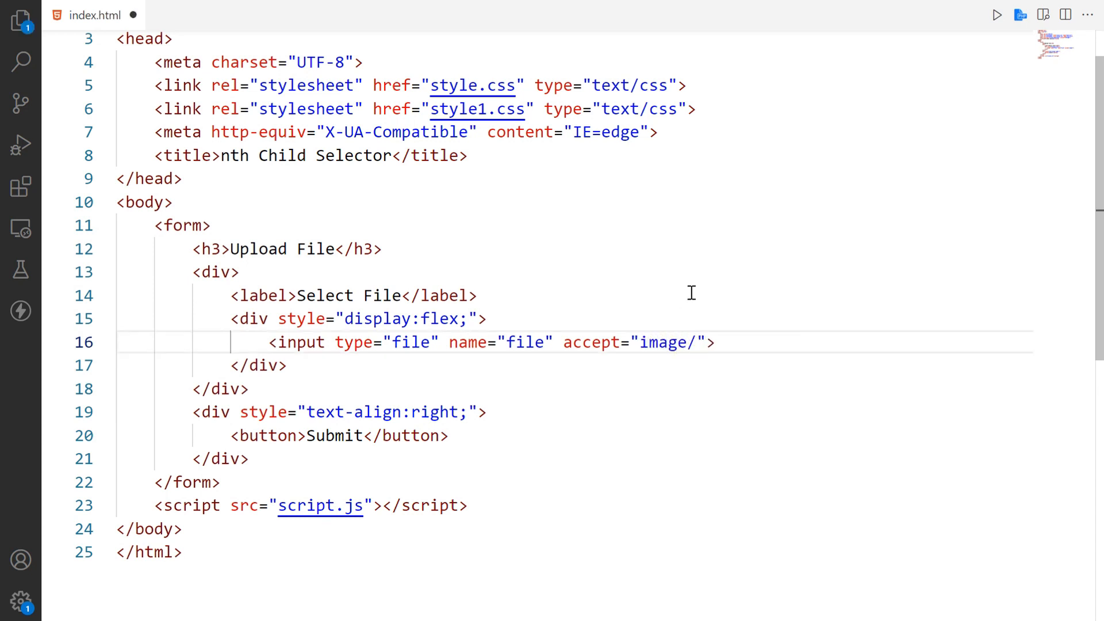
type("*")
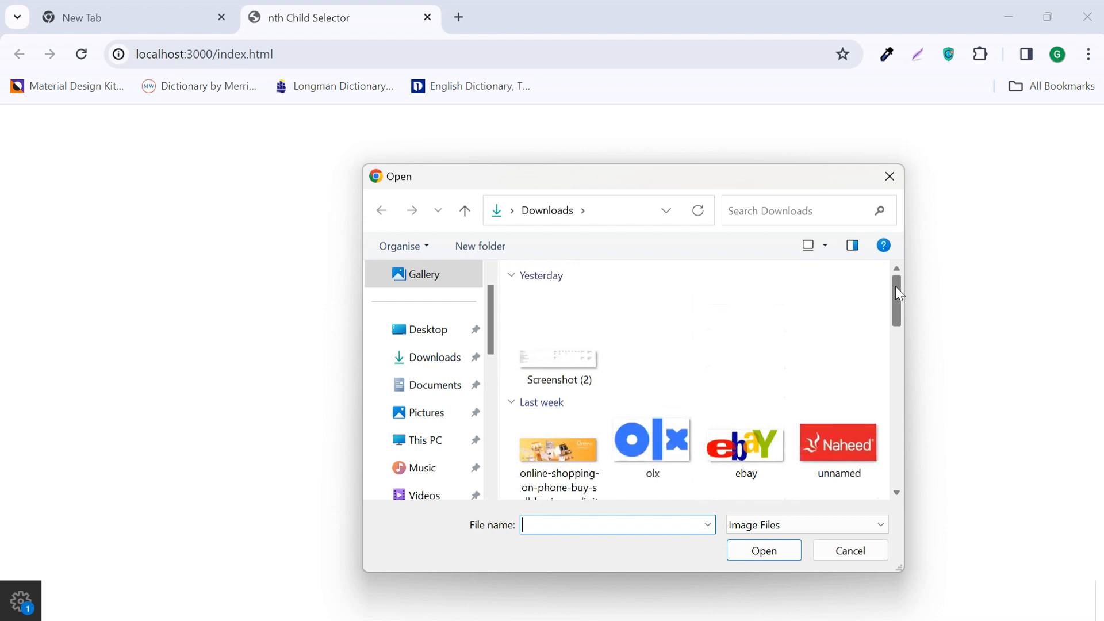
left_click(849, 551)
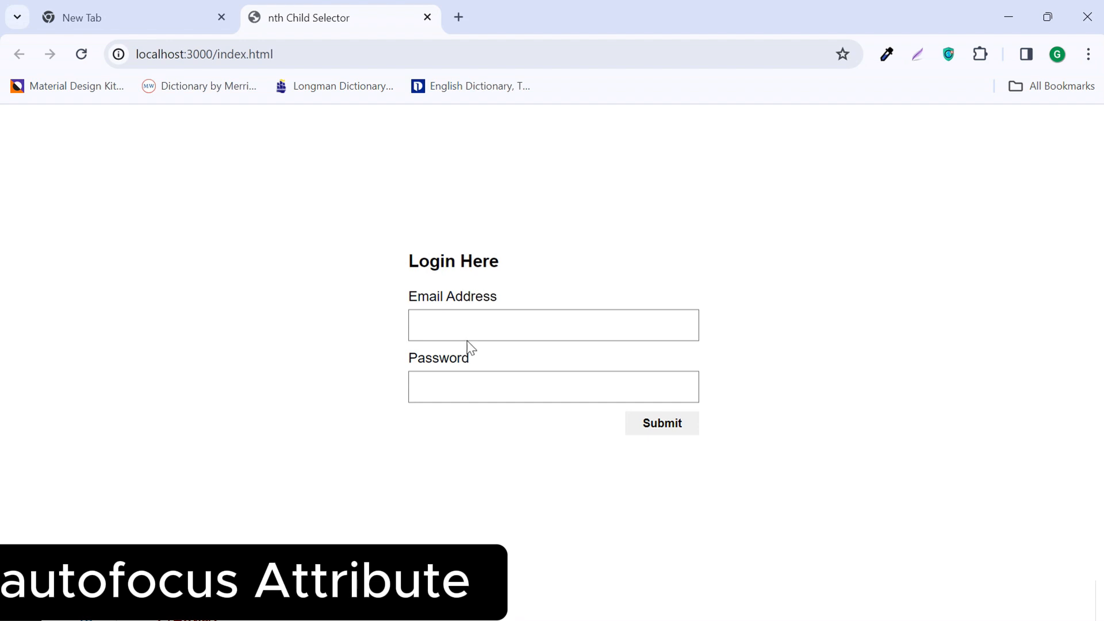
mouse_move(301, 182)
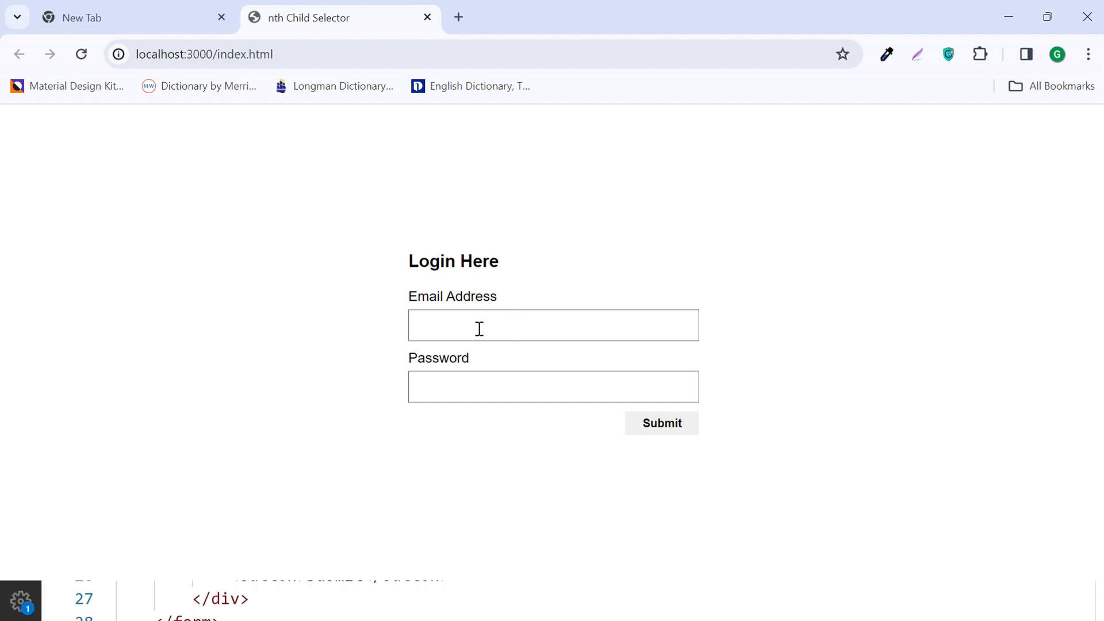
Add autofocus to the email input and reload localhost:3000 to confirm focus.
left_click(553, 325)
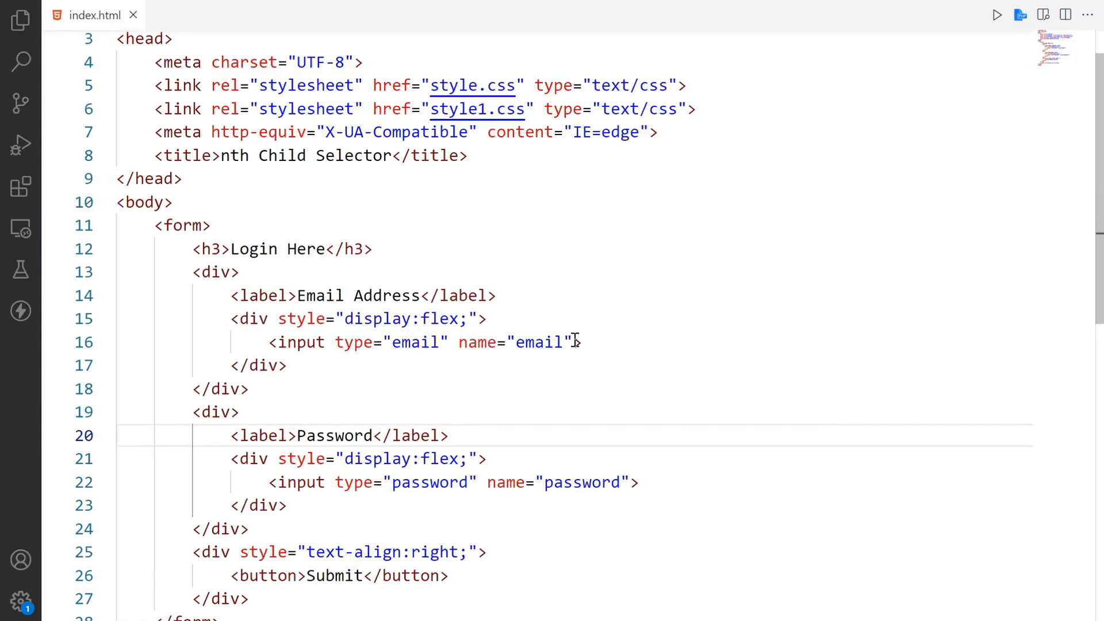
type("auto")
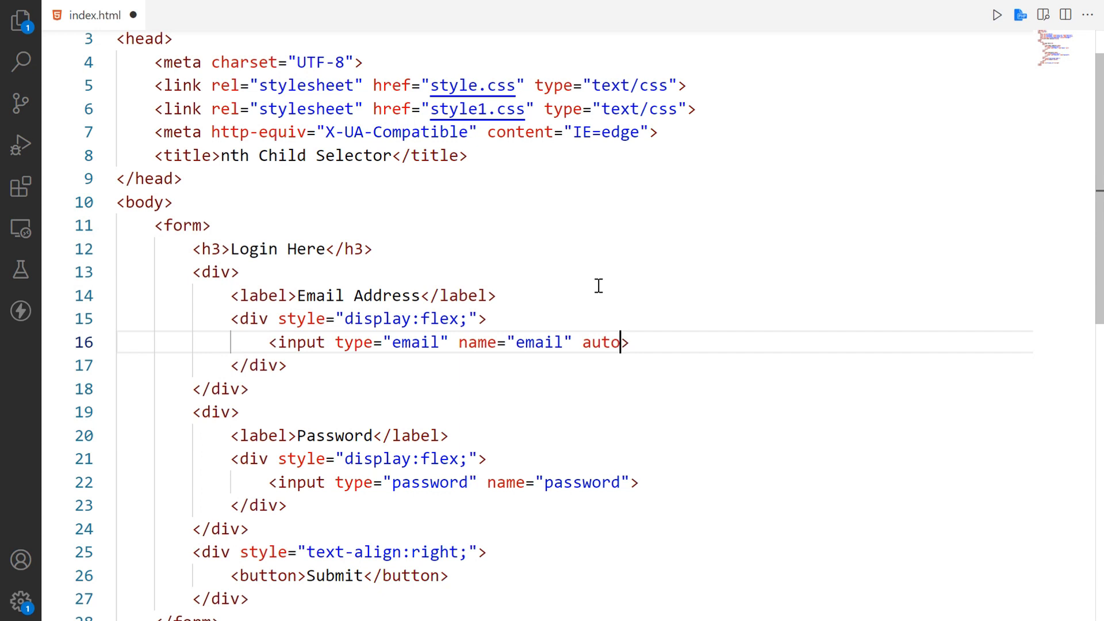
type("focus")
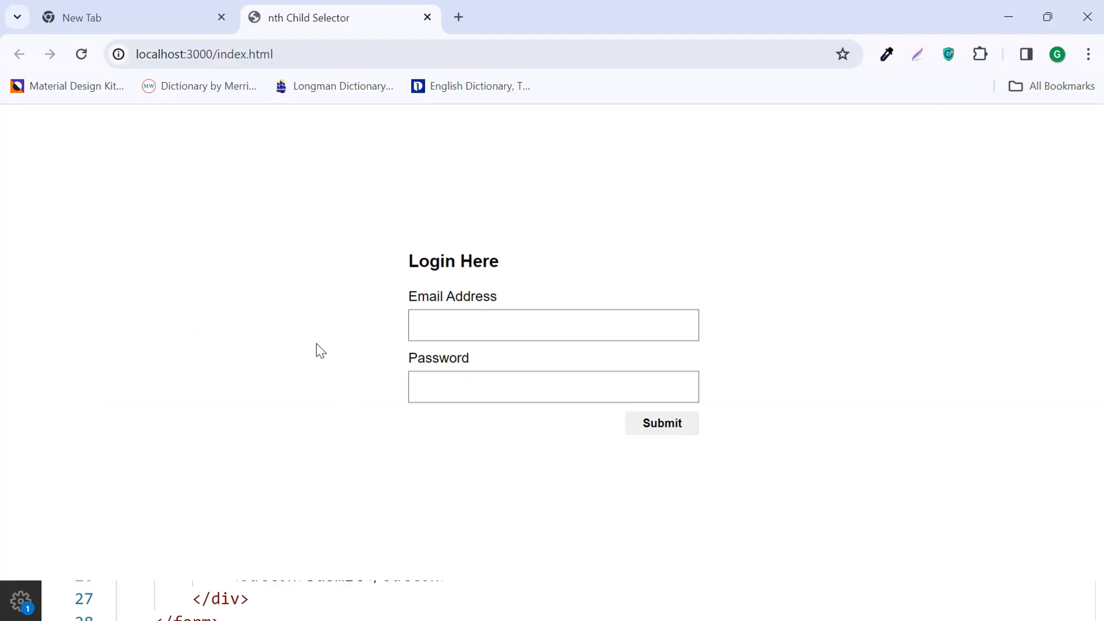
left_click(553, 324)
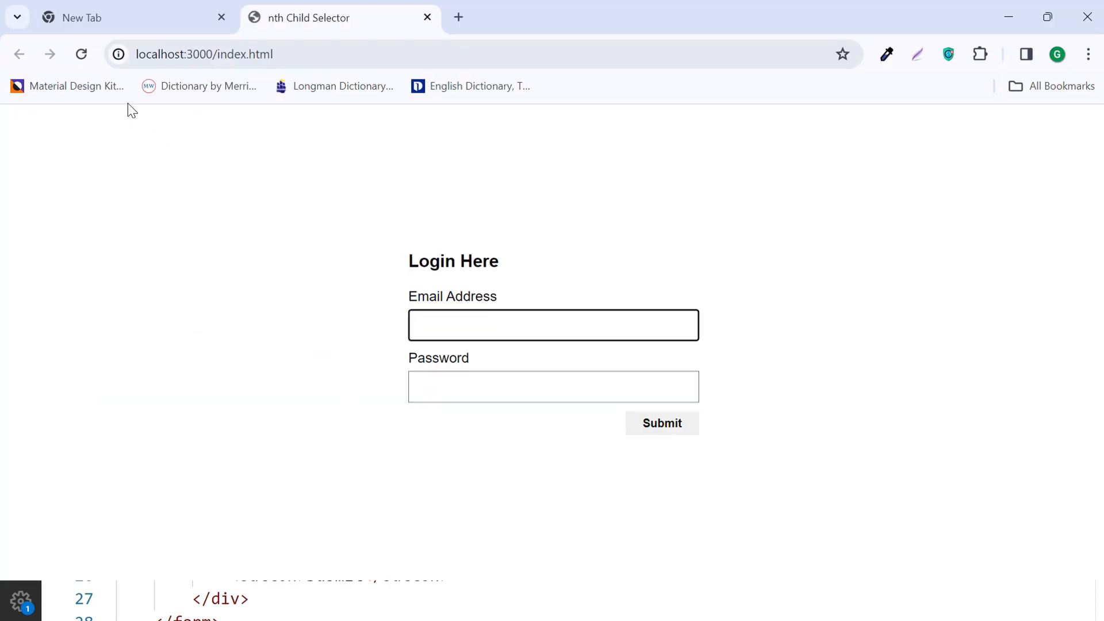
left_click(80, 54)
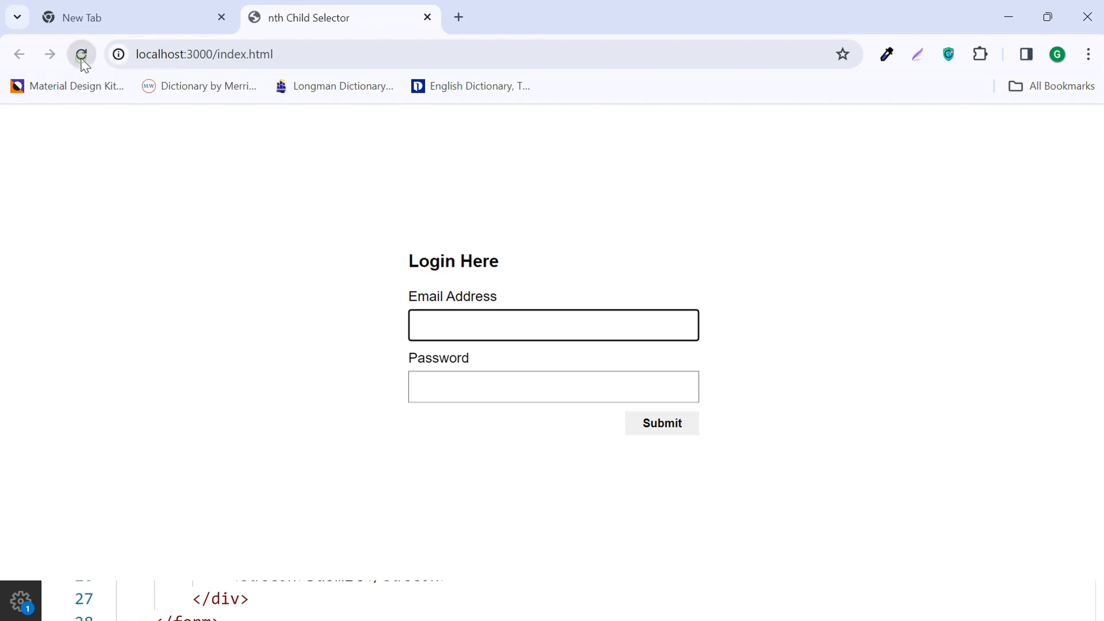
left_click(552, 324)
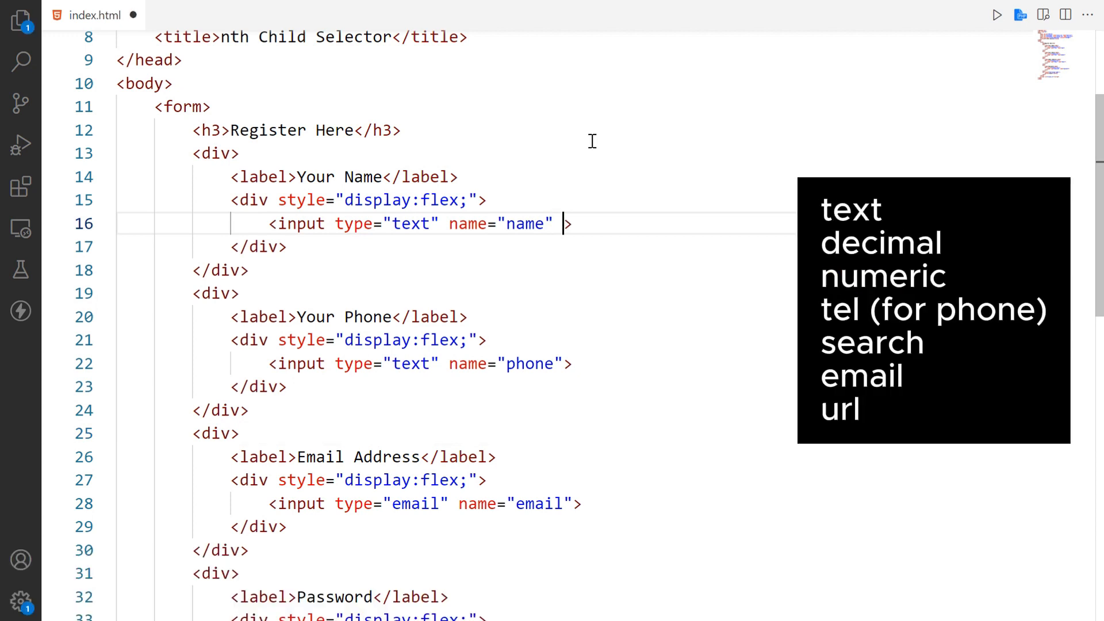
Give the Register Here inputs inputmode attributes such as text, tel and email.
type("inputmode=\"text\"")
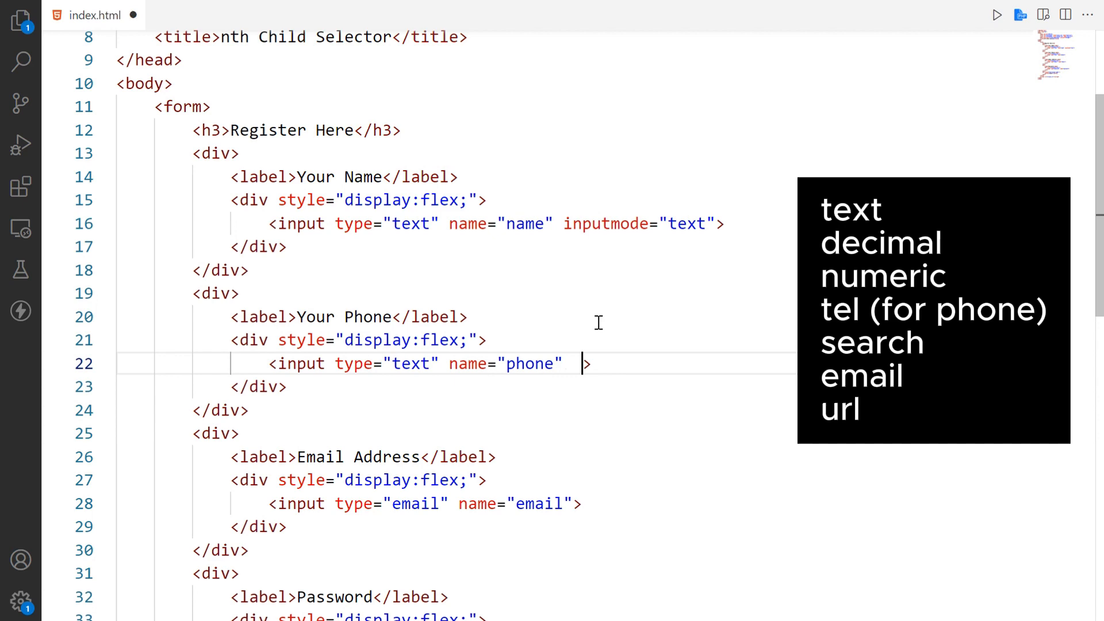
type("inputmode=\"tel\"")
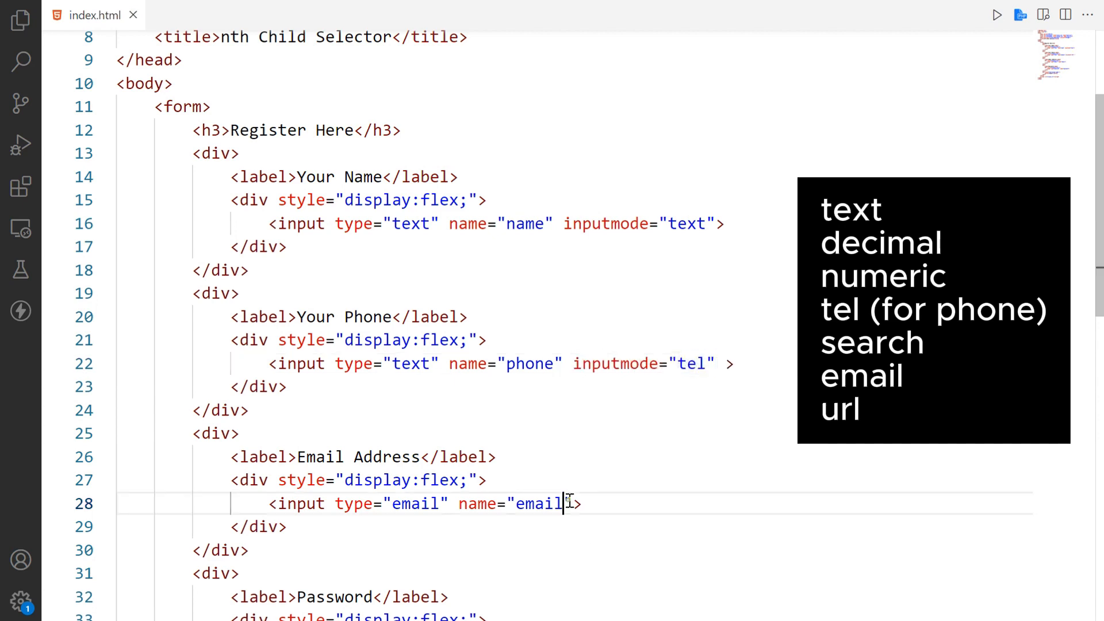
type("inputmode=\"em\"")
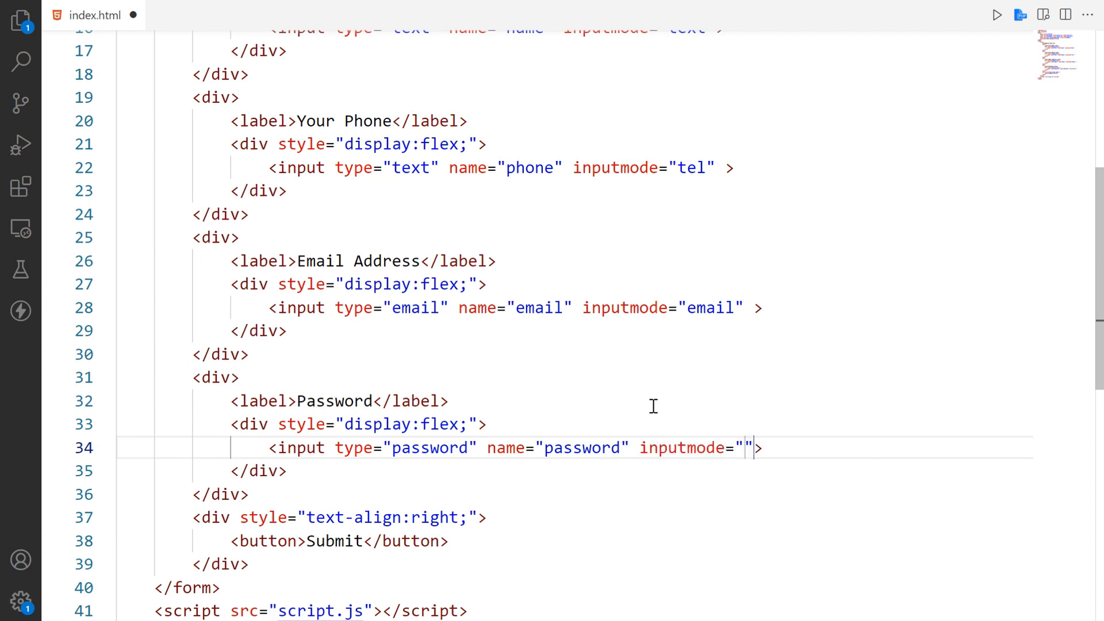
type("text")
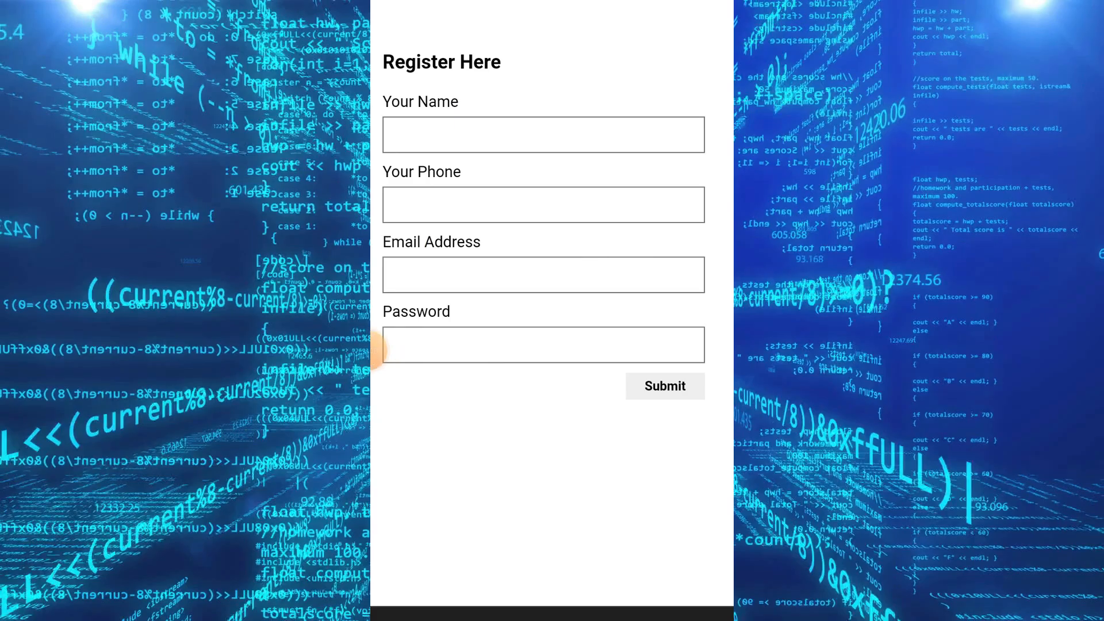
Tap the form fields in phone emulation to compare their on-screen keyboards.
left_click(542, 204)
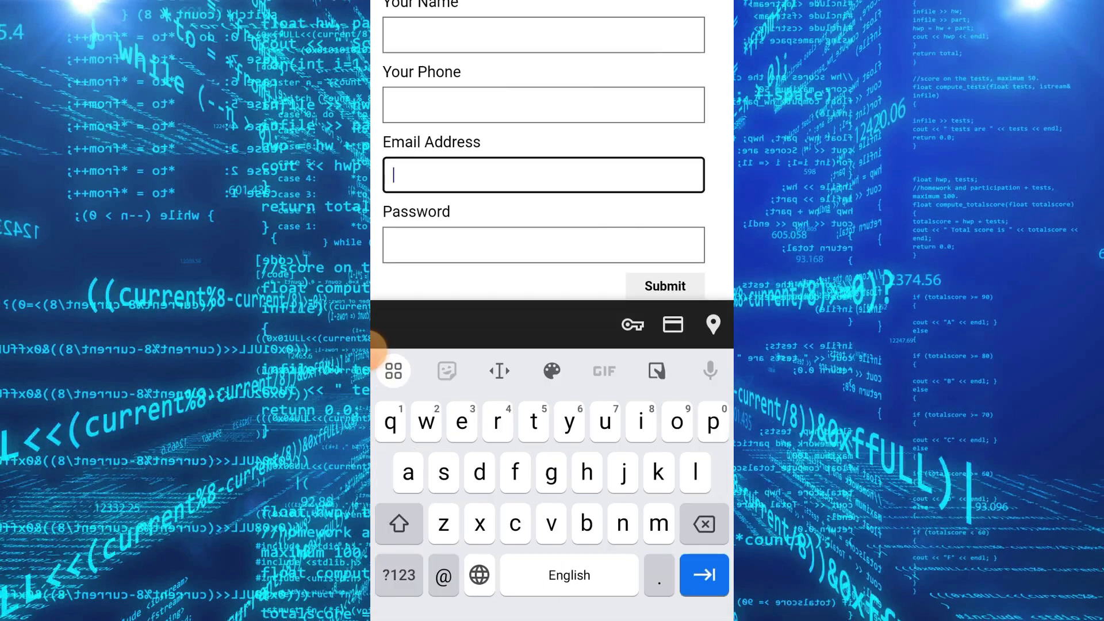
left_click(542, 245)
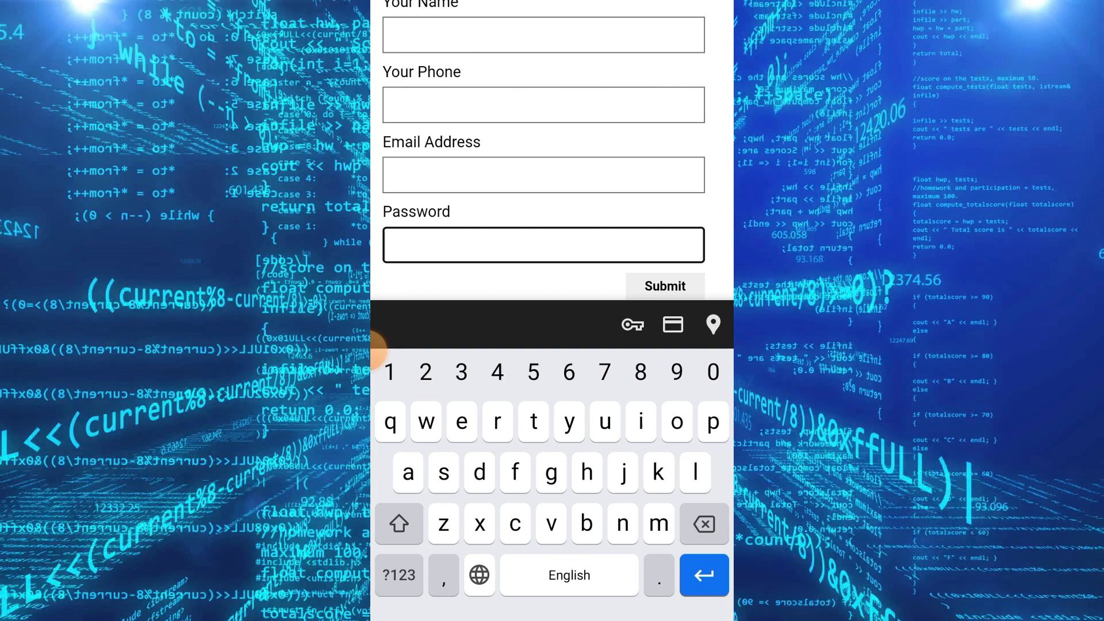
left_click(542, 104)
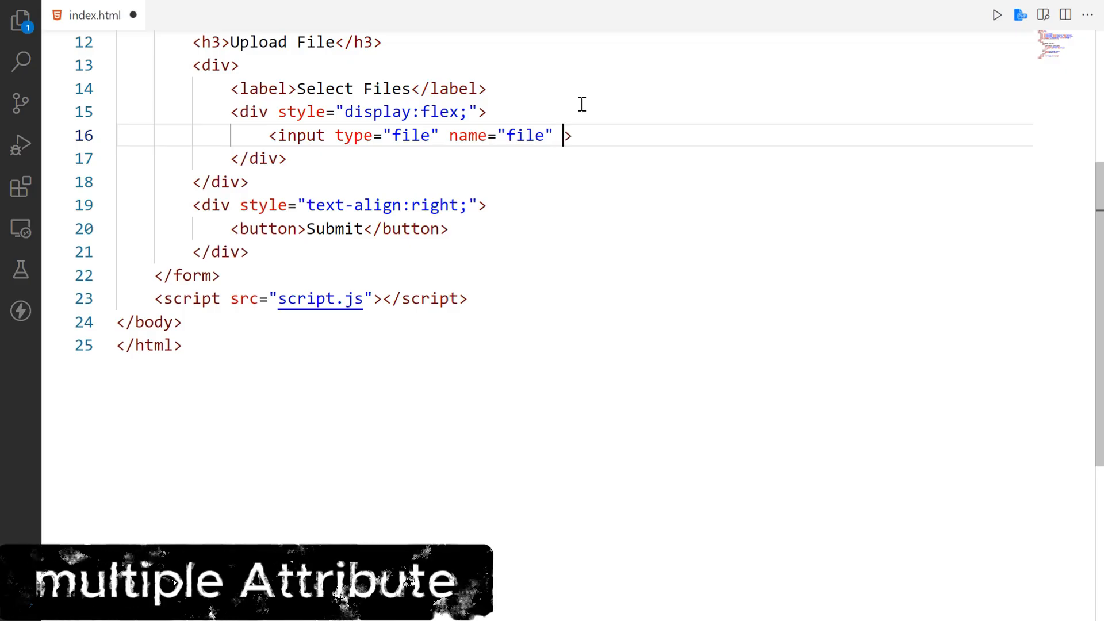
Add multiple to the file input and upload four Downloads files together in Chrome.
type("m")
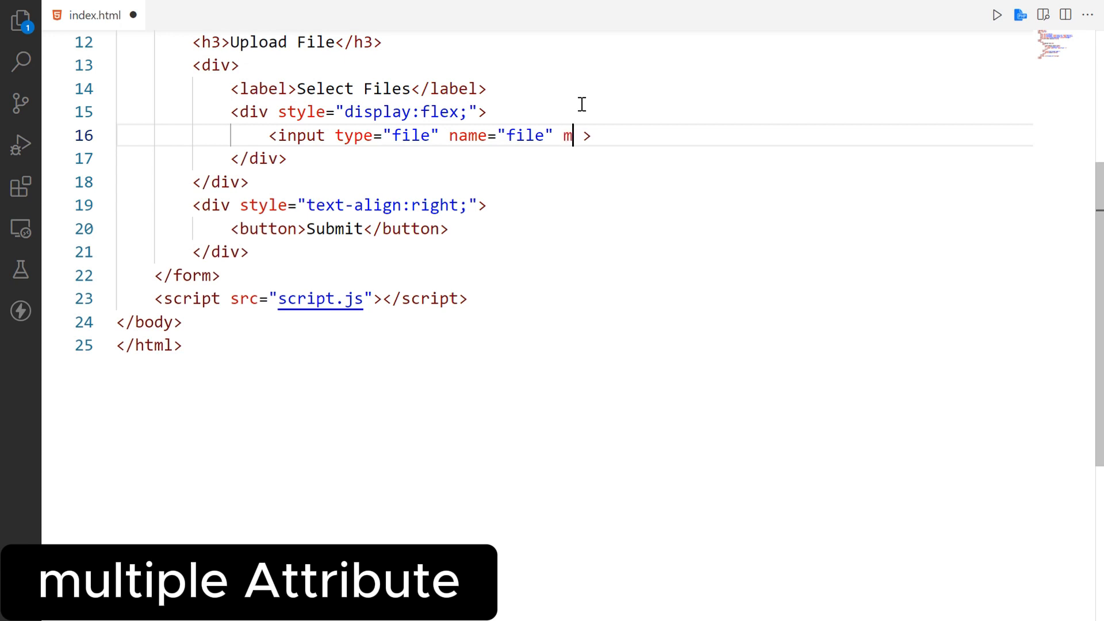
type("ultip")
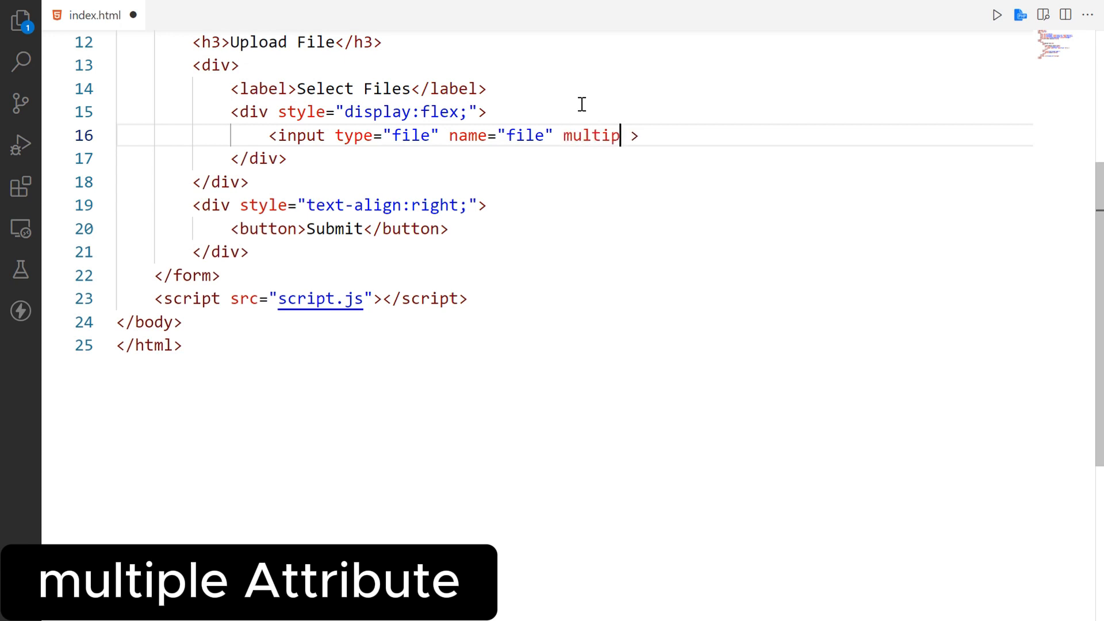
type("le")
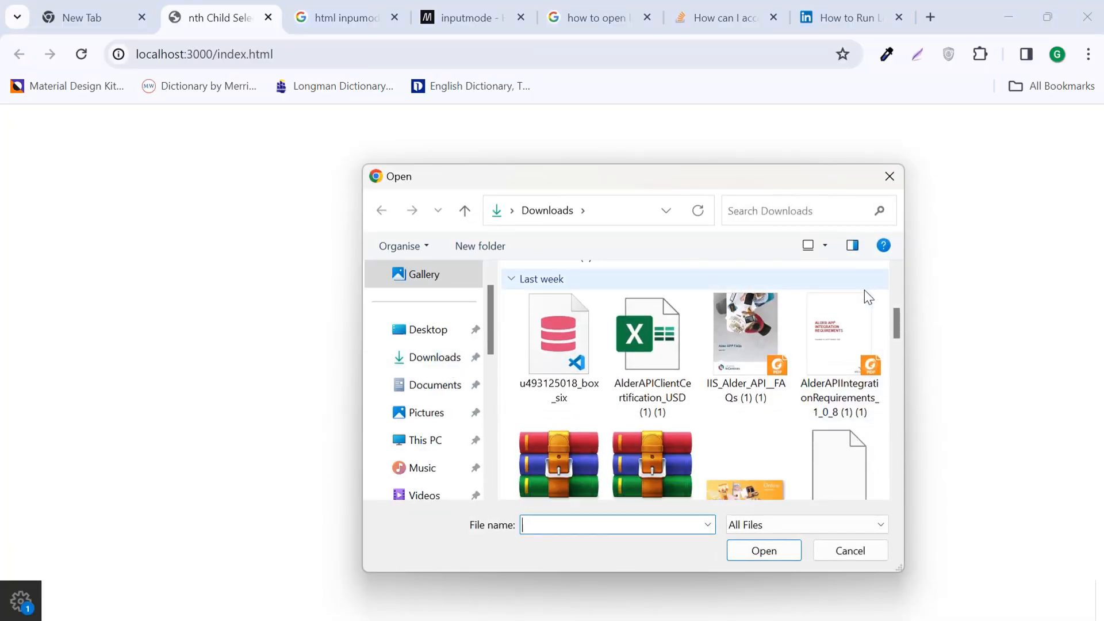
left_click(840, 332)
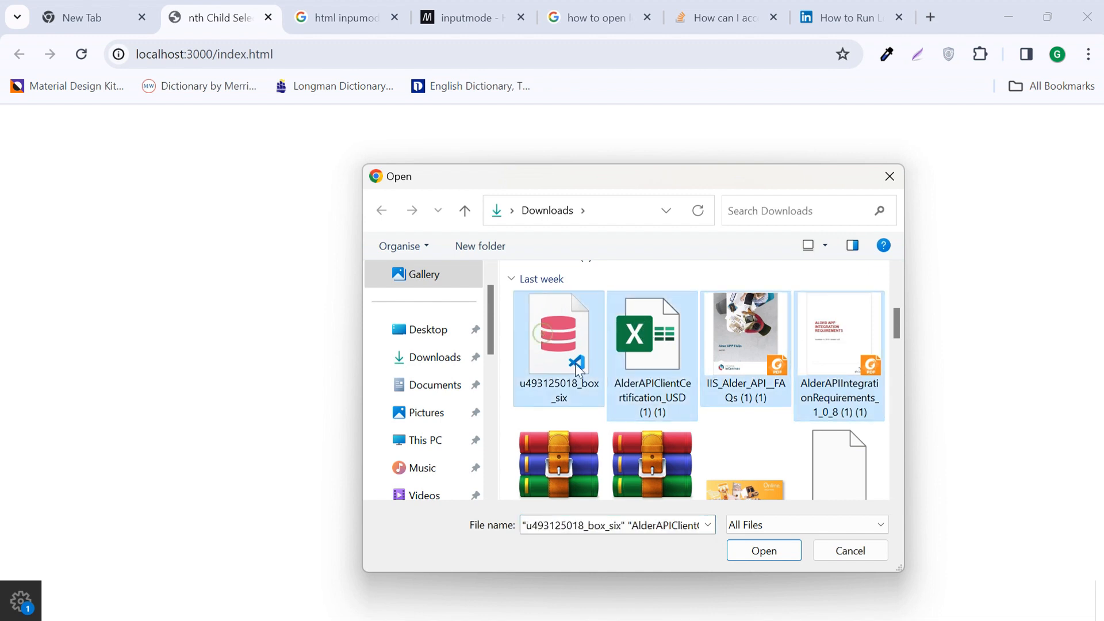
left_click(763, 550)
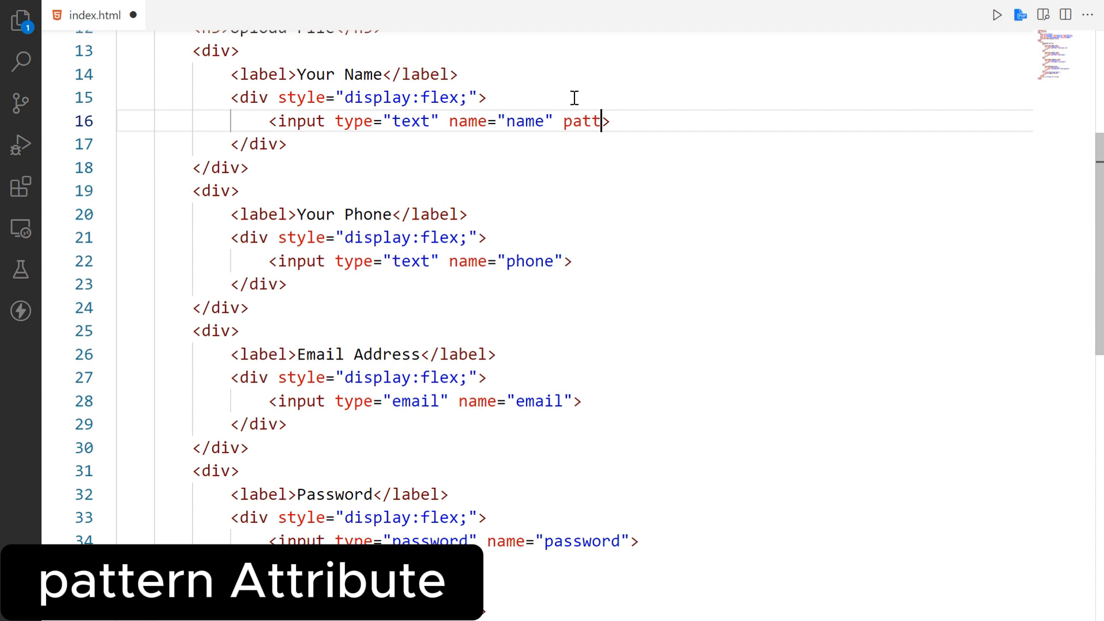
Restrict the name input with pattern="[A-Za-z ]+" and save.
type("ern=\"\"")
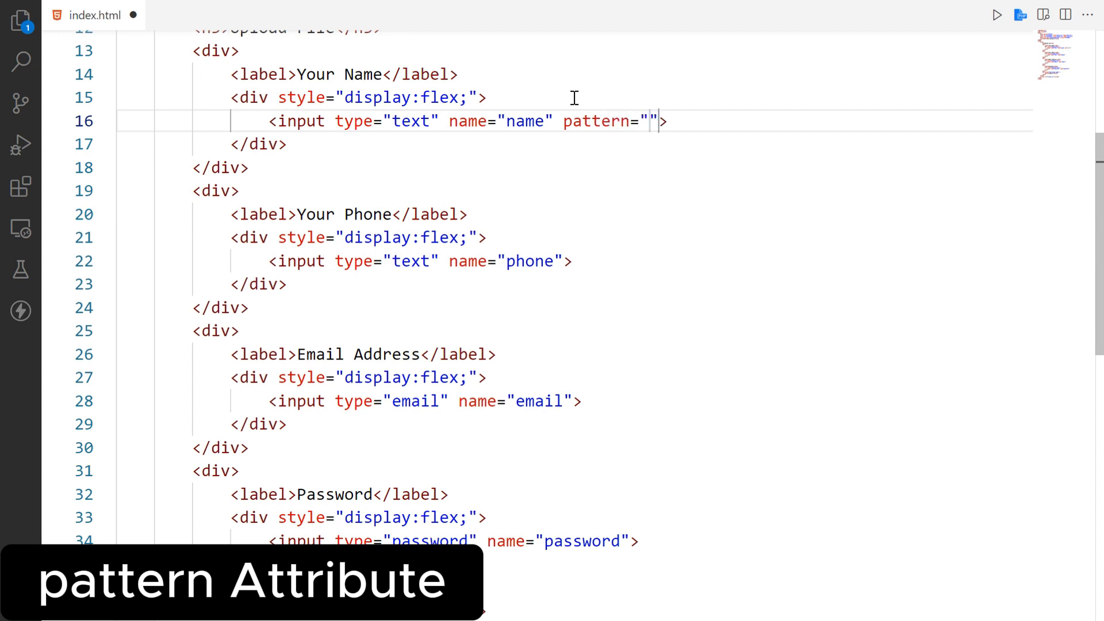
type("[A]")
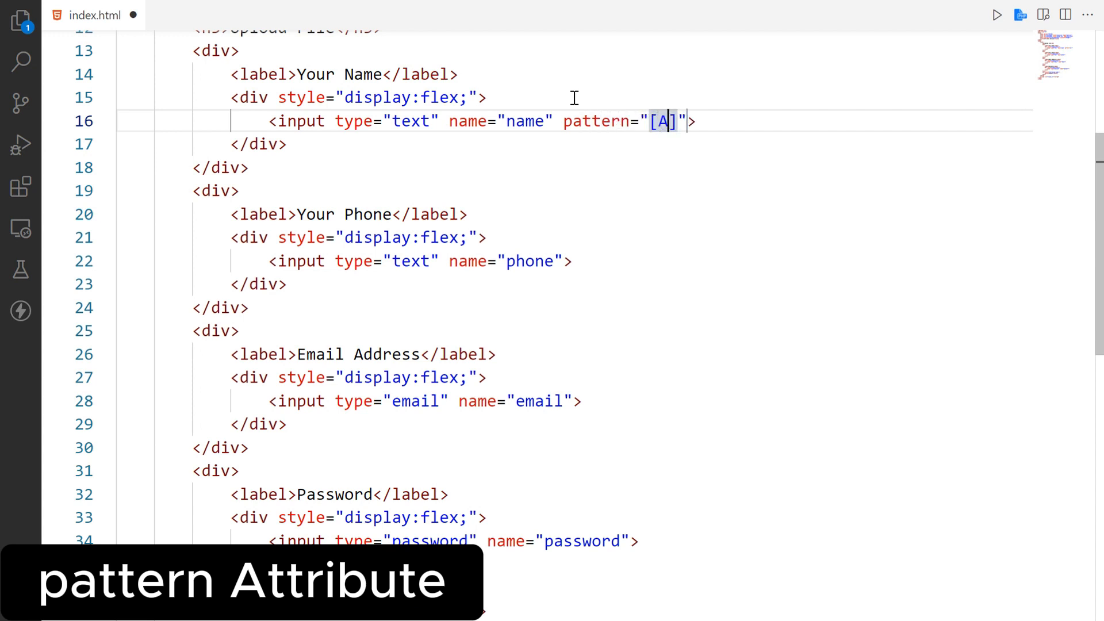
type("-Z")
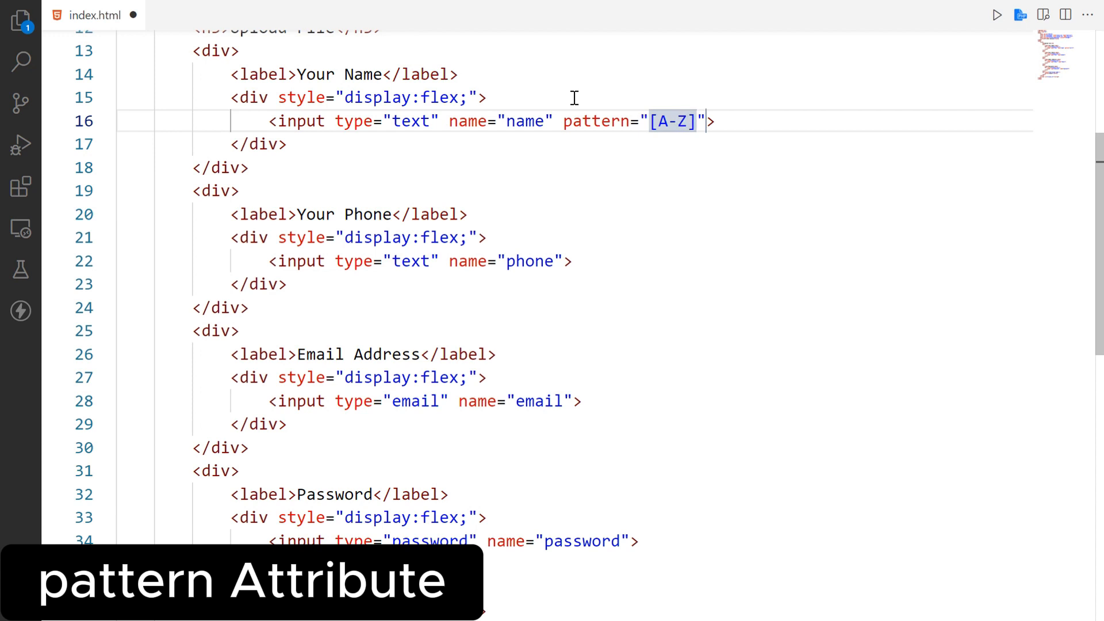
type("a")
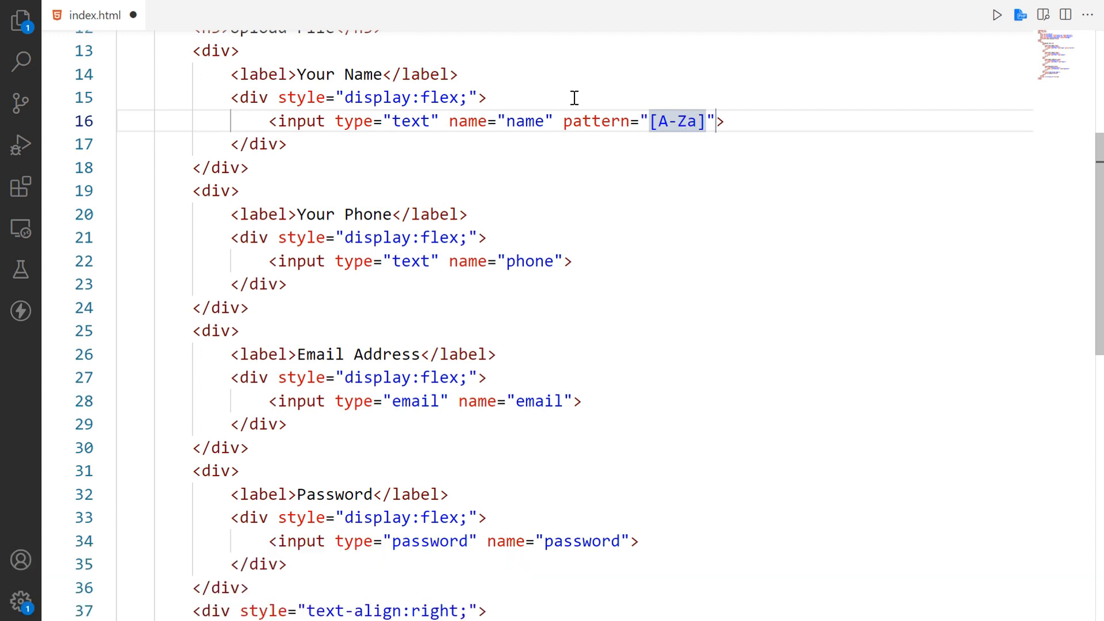
type("-z")
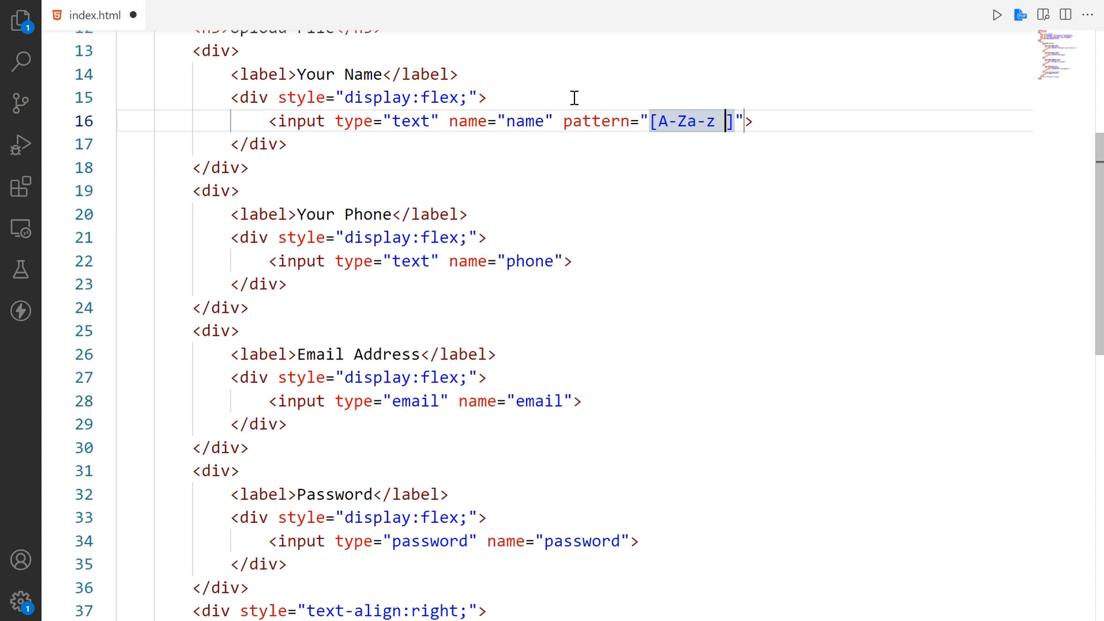
type("+")
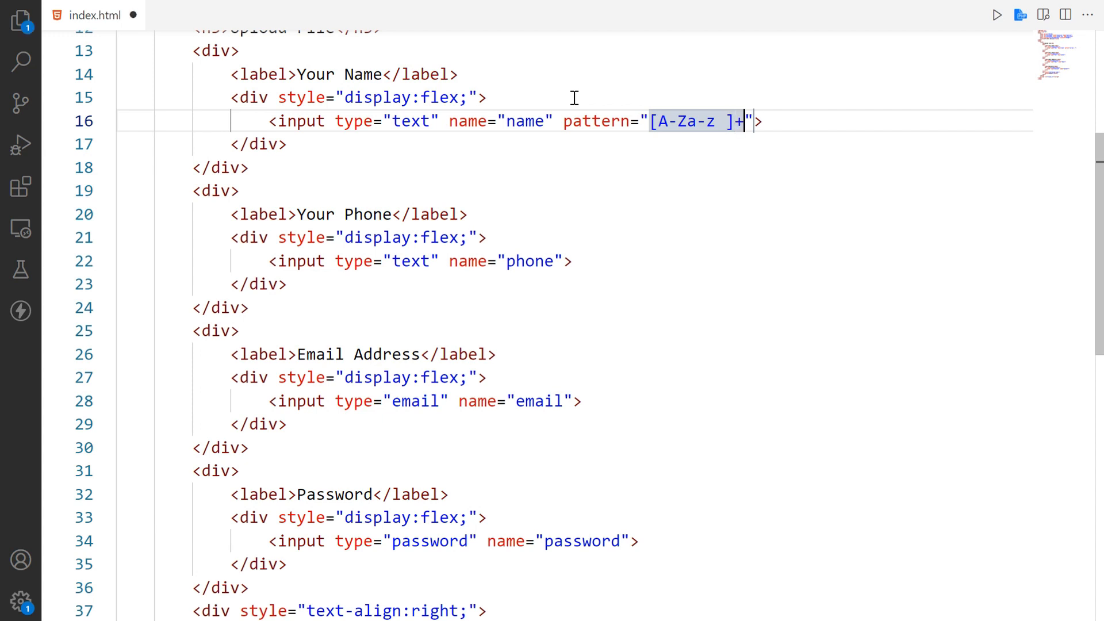
key("ctrl+s")
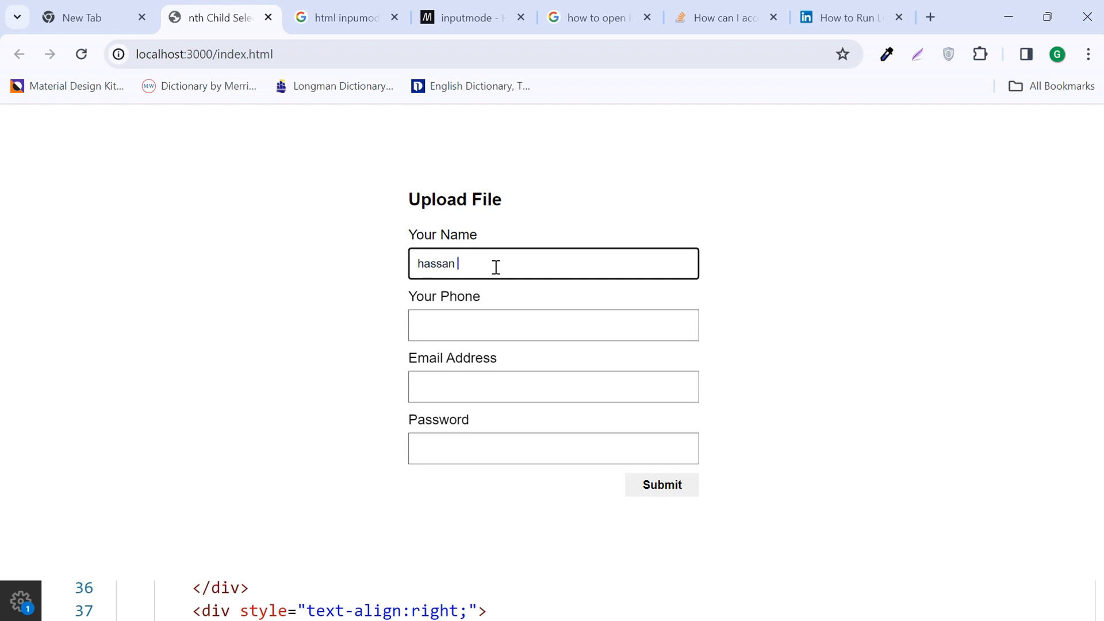
Add the phone digits pattern, password pattern ".{8,}" and an email address pattern.
left_click(661, 484)
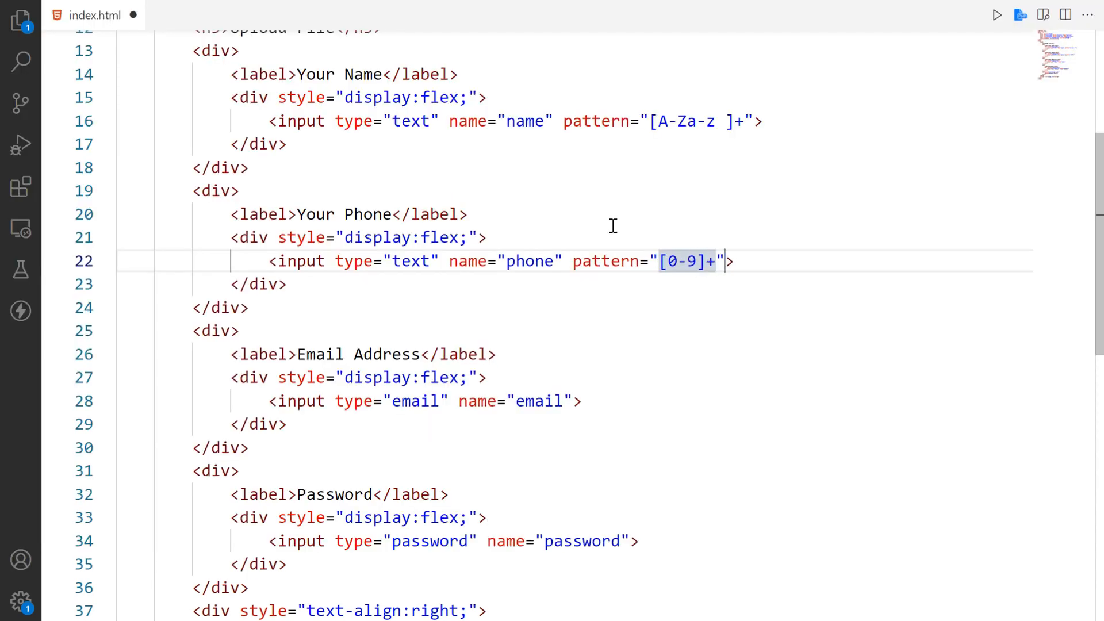
key("ctrl+s")
type(" pattern=\".{")
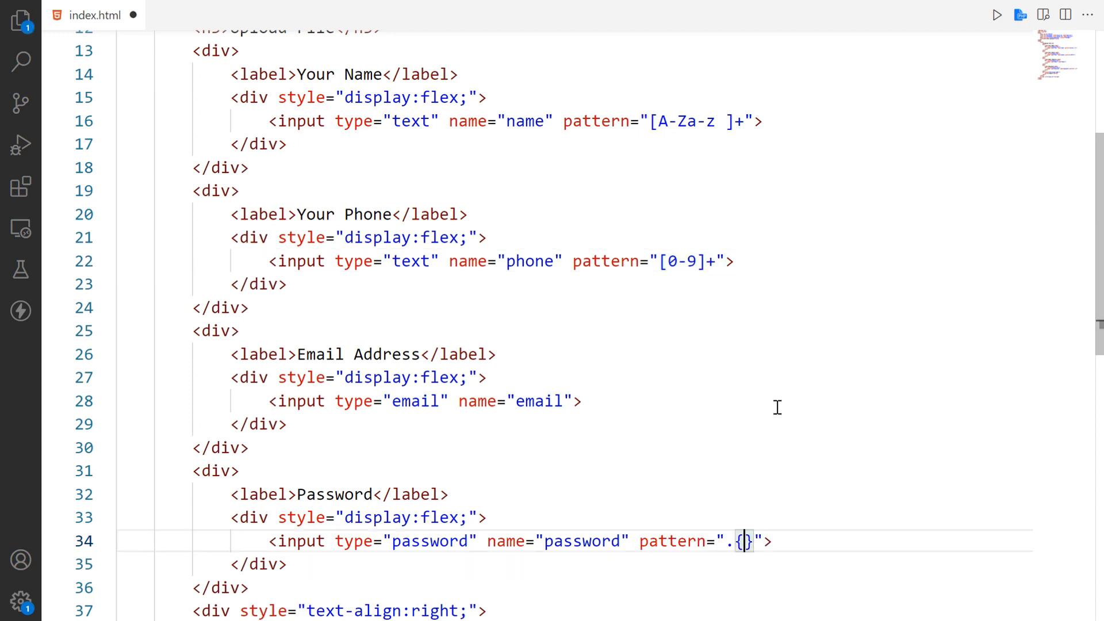
type("8,")
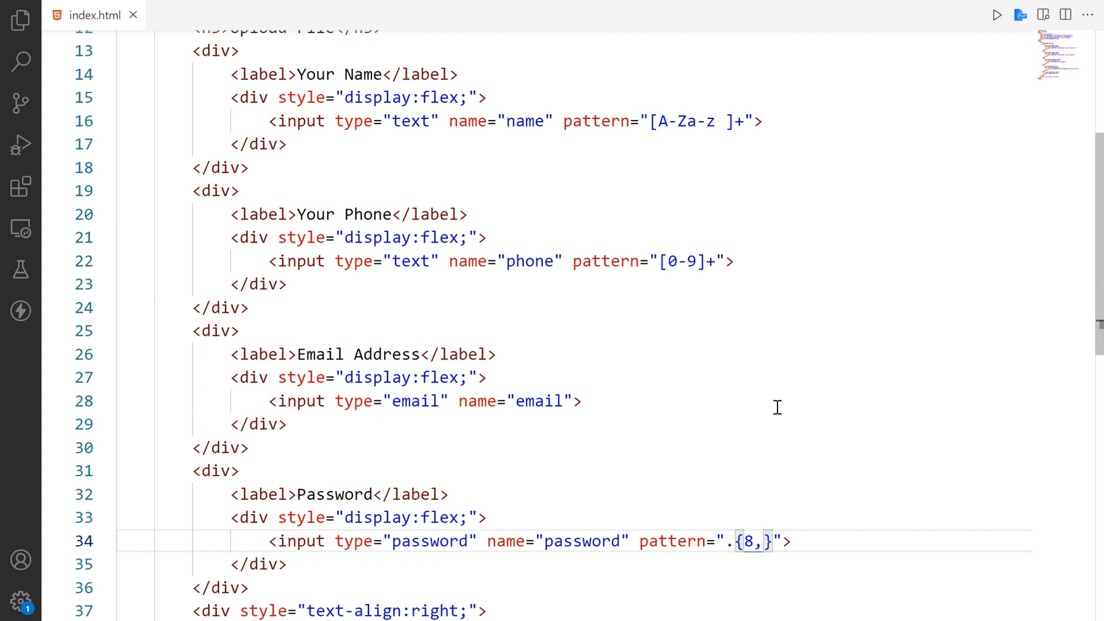
type("pattern=\"[a-z0-9._%+-]+@[a-z0-9.\\-]+\\.[a-z]{2,}$\"")
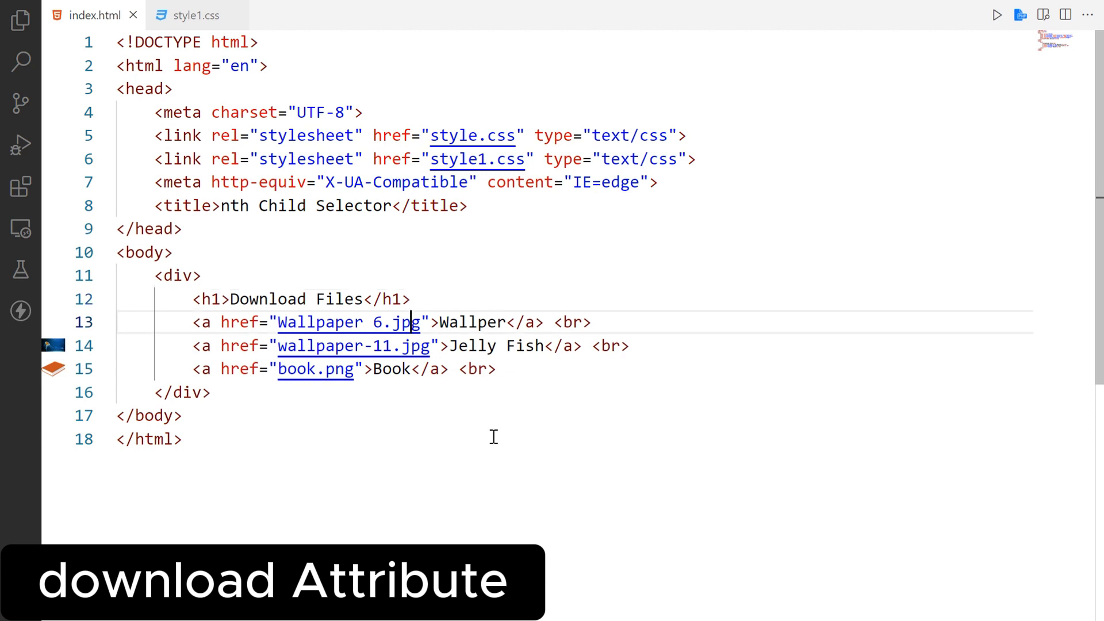
Add download to the three image links and download Wallpaper 6.jpg in Chrome.
type("download")
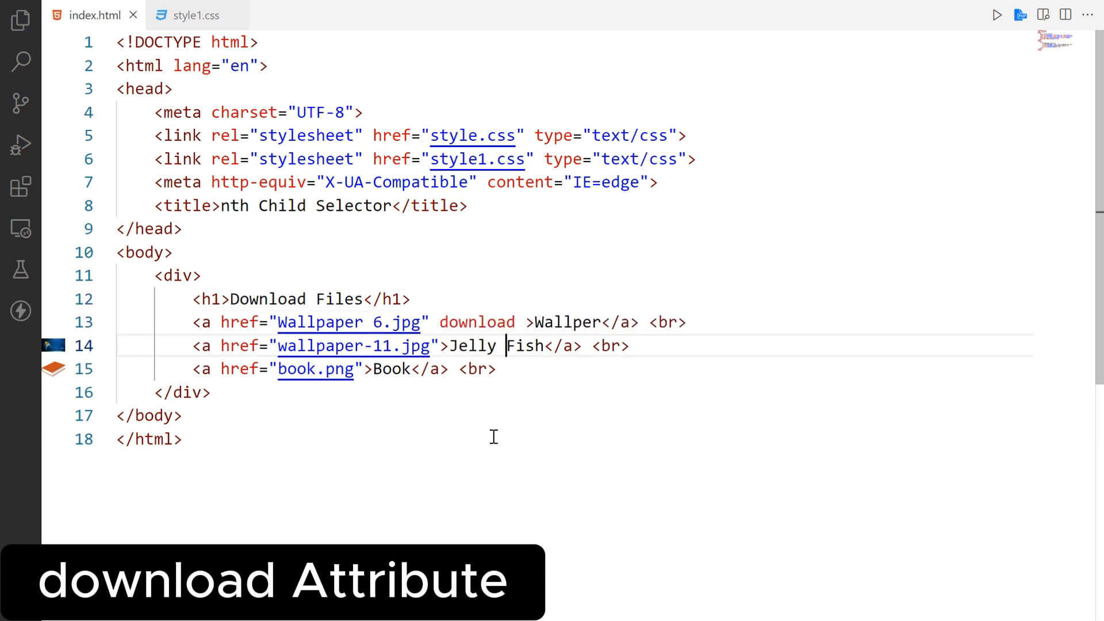
type("download")
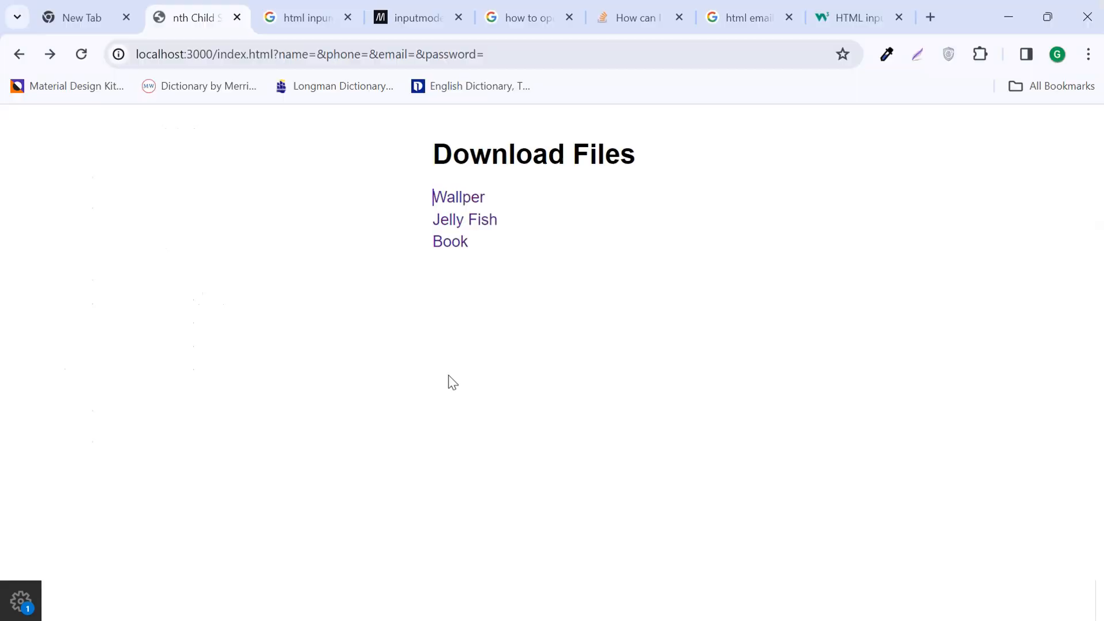
left_click(994, 54)
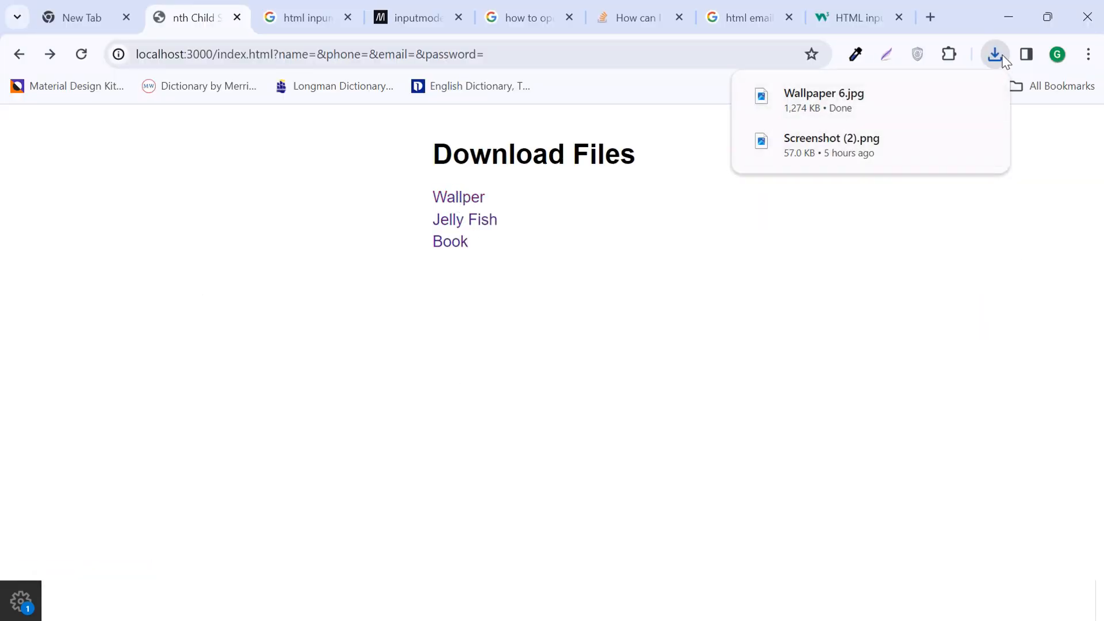
left_click(993, 54)
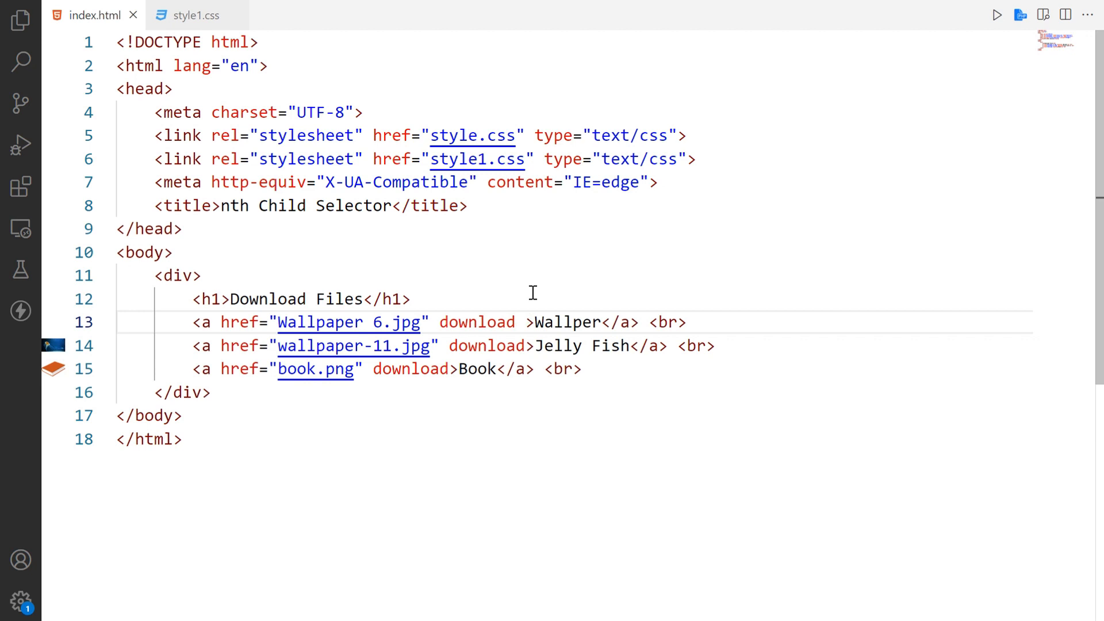
Set download names Computer Board, Jelly Fish and My Book, then download each in Chrome.
type("=\"Computer Board\"")
left_click(416, 346)
type("=\"Jelly Fish")
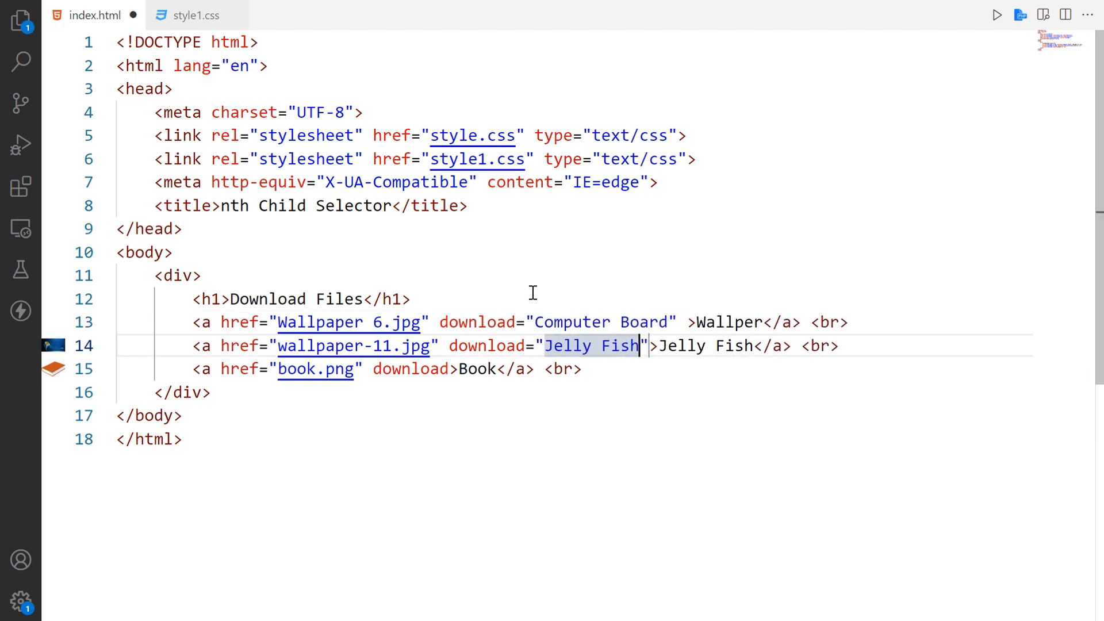
type("My Book")
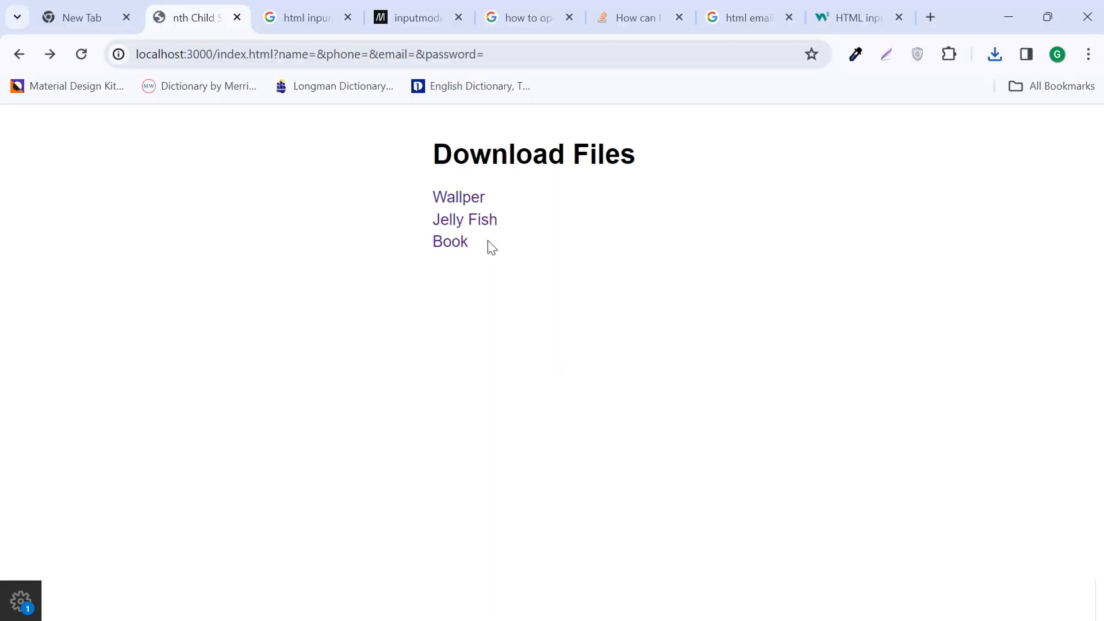
left_click(458, 198)
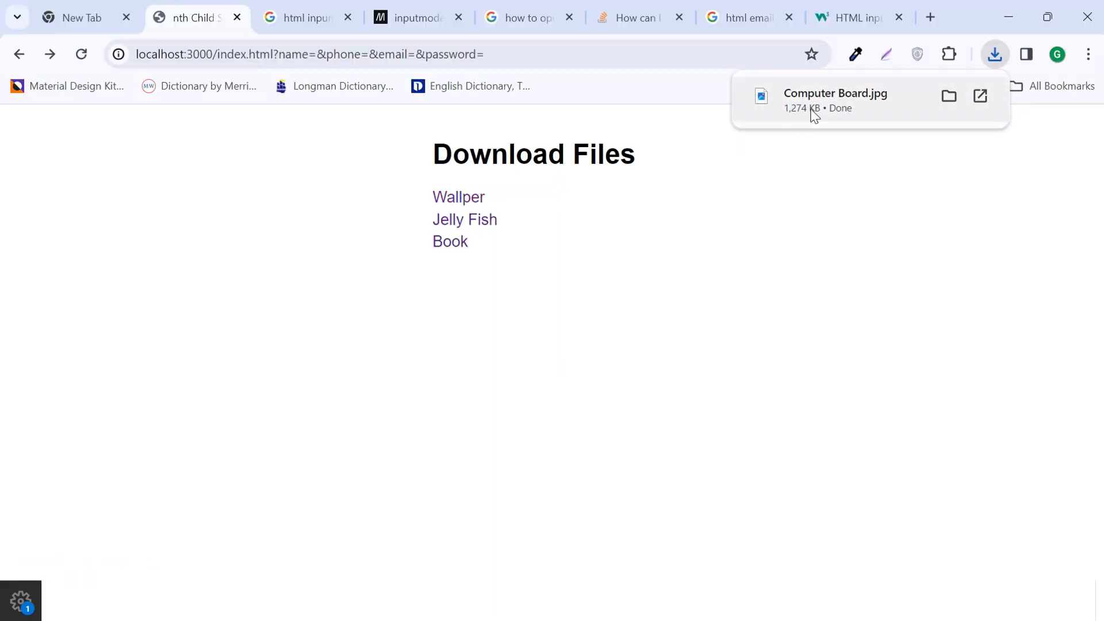
left_click(995, 54)
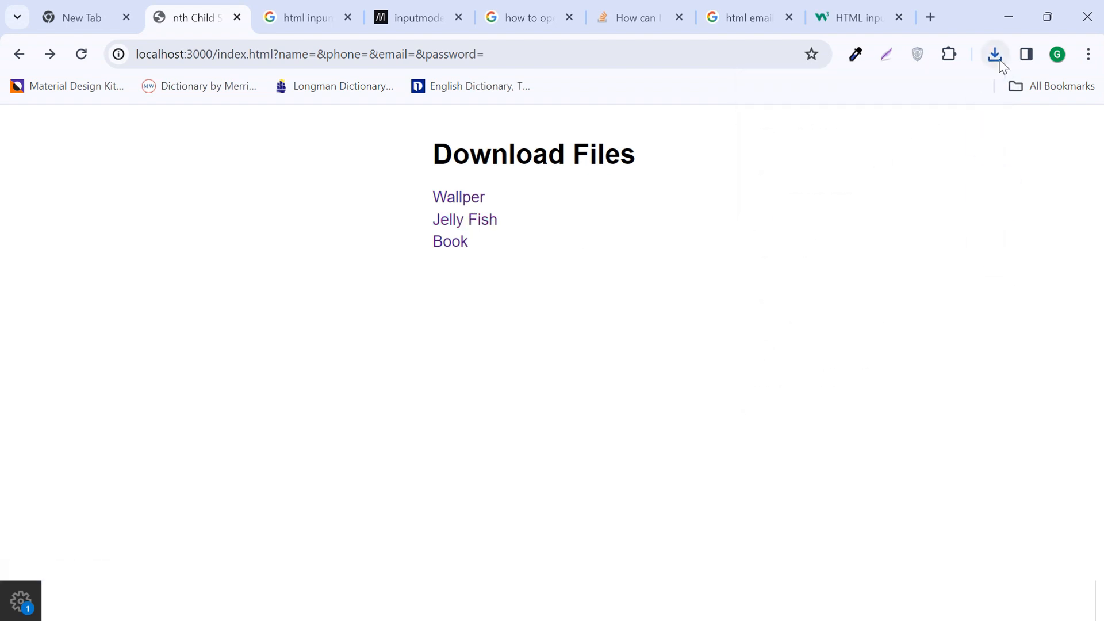
left_click(995, 54)
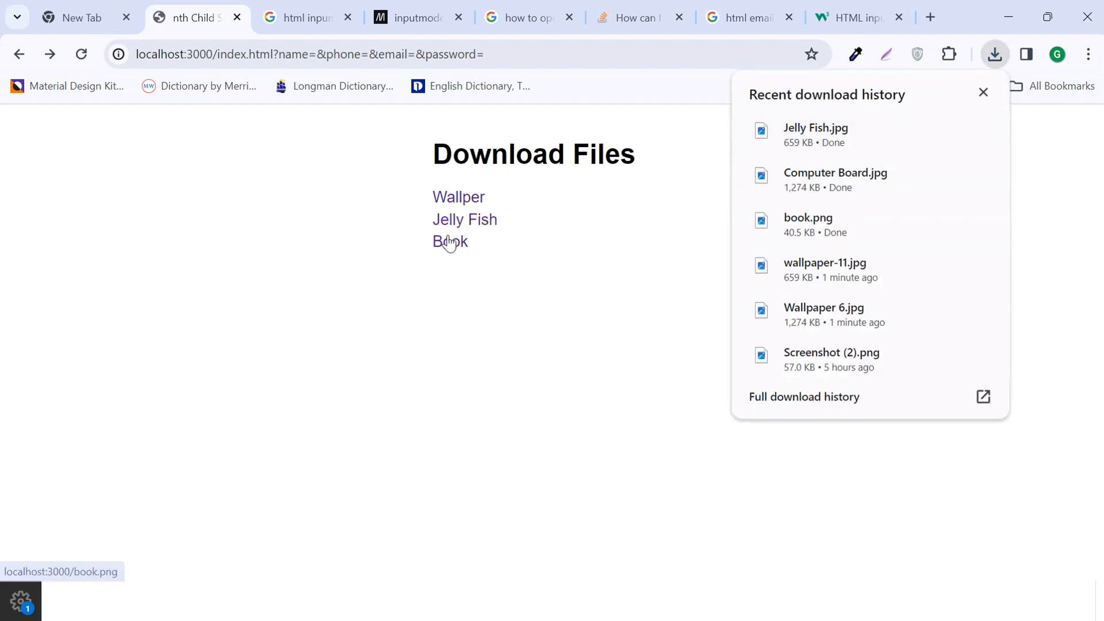
left_click(449, 241)
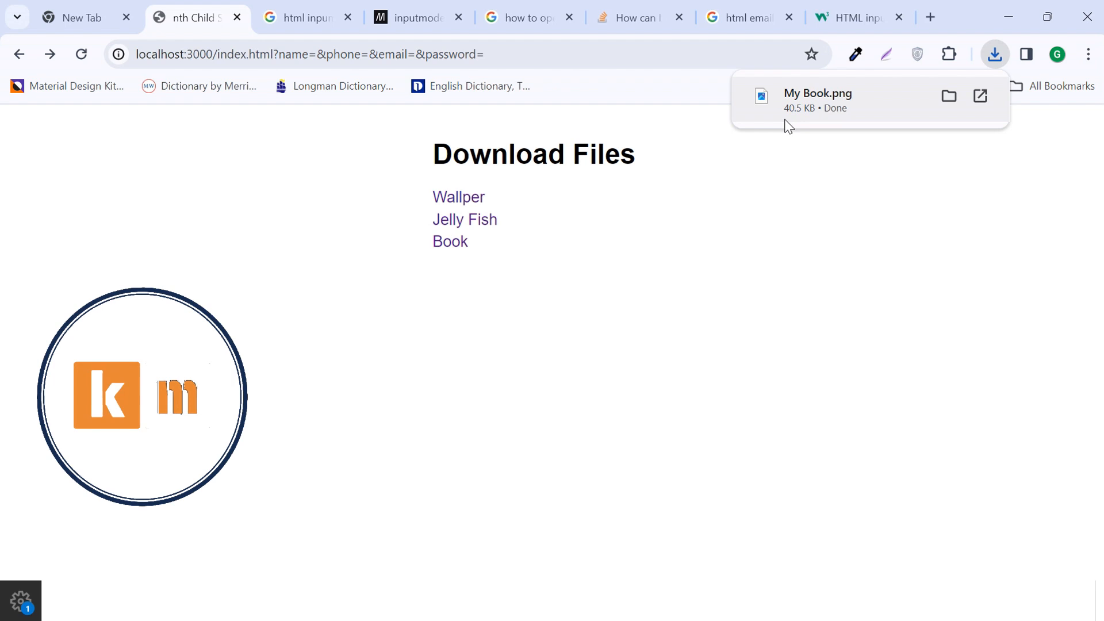